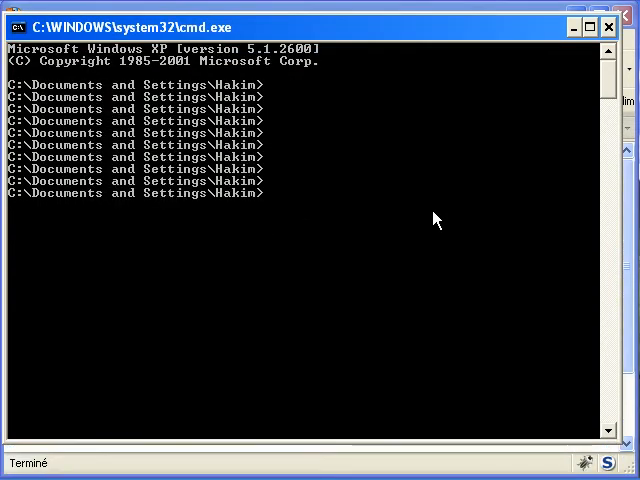
Change directory to C:\WINDOWS\Microsoft.NET\Framework and list its contents with dir
type("cd\\")
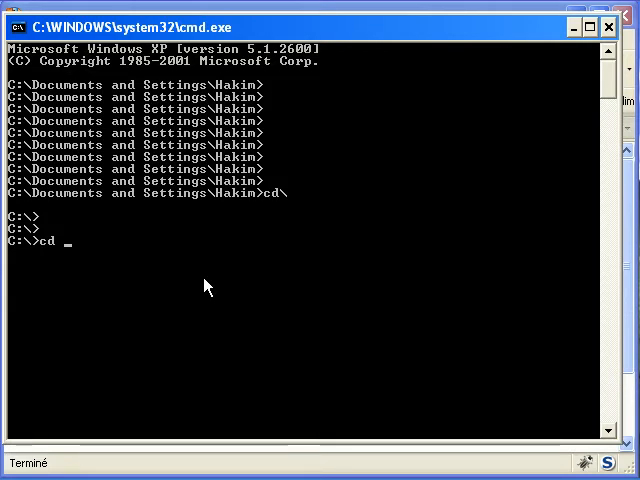
type("wi")
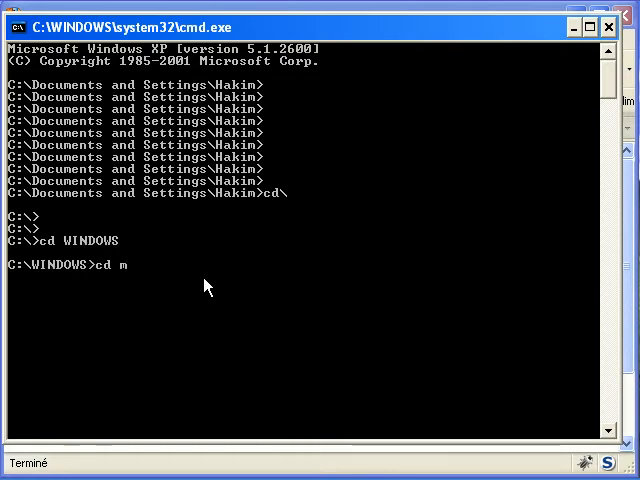
type("icrosoft.NET")
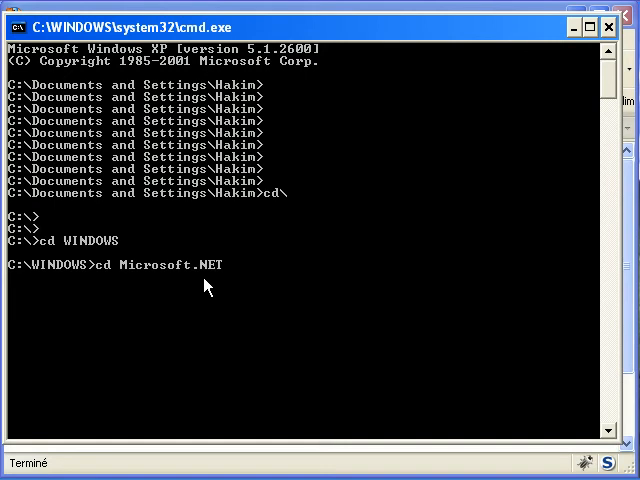
type("cd Framework")
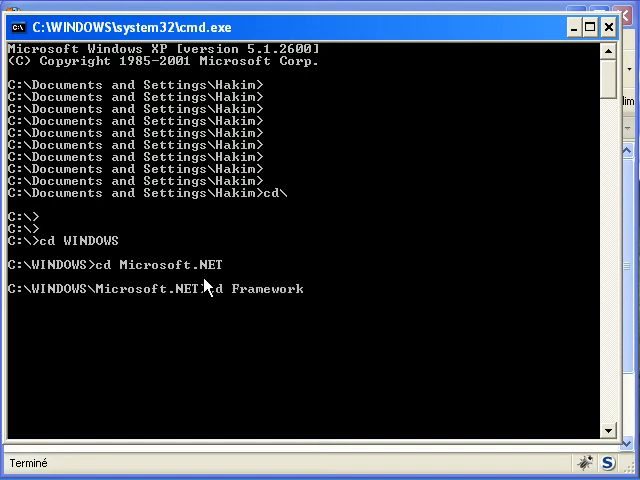
key("Return")
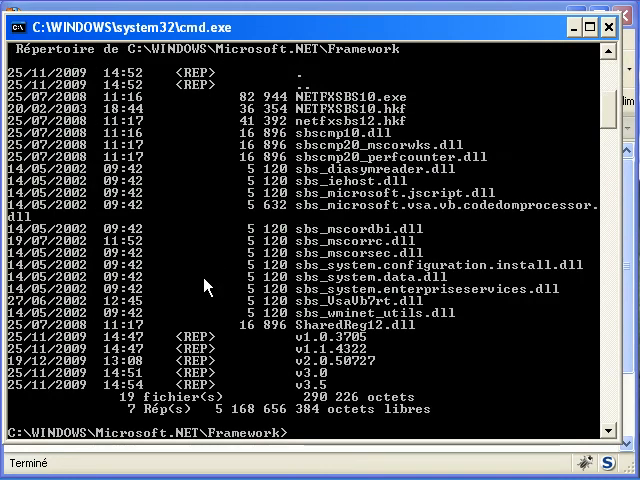
Move into the v2.0.50727 folder and start the command notepad gmd5.vb
right_click(410, 310)
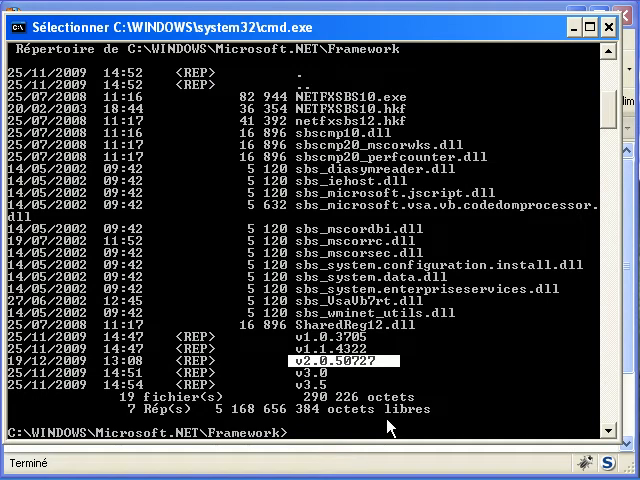
type("cd v3")
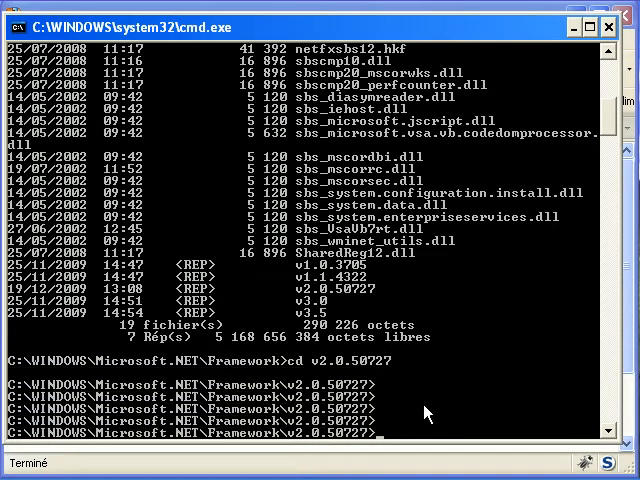
type("no")
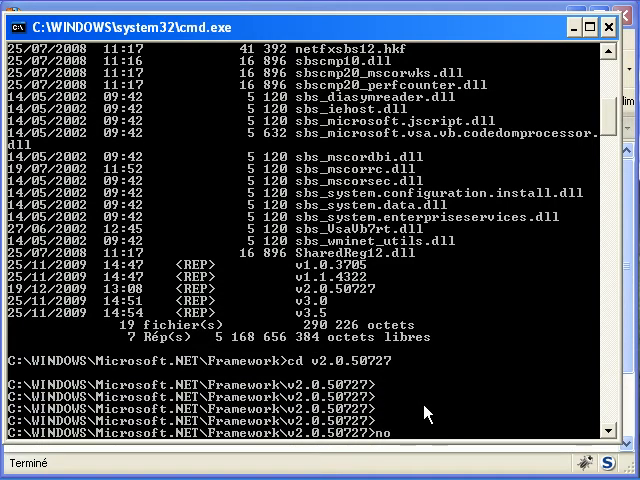
type("tepad")
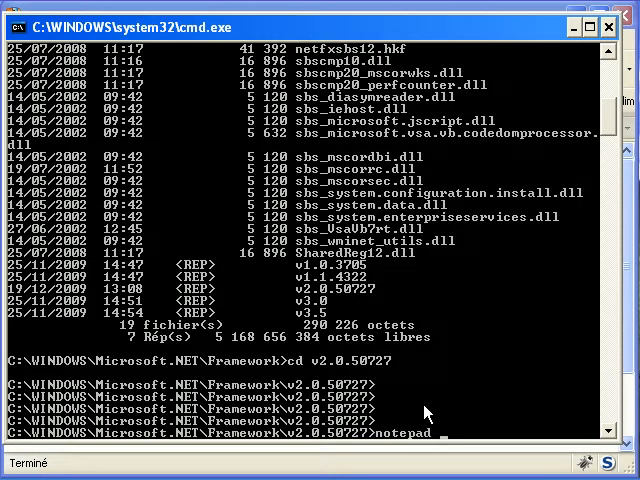
type("gmd")
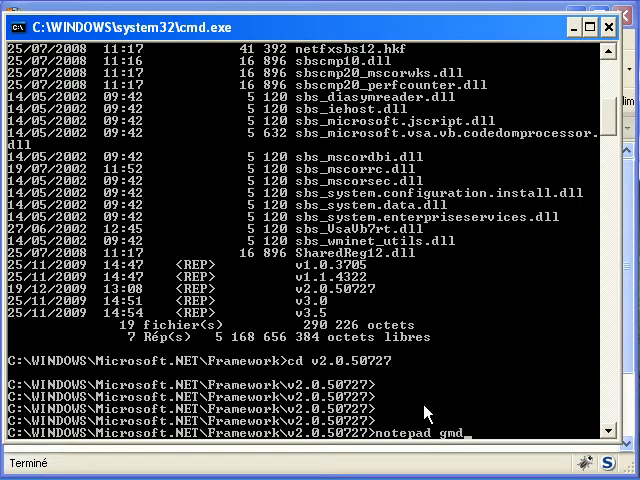
Finish the gmd5.vb file name and write the first line Imports System.IO
type("5")
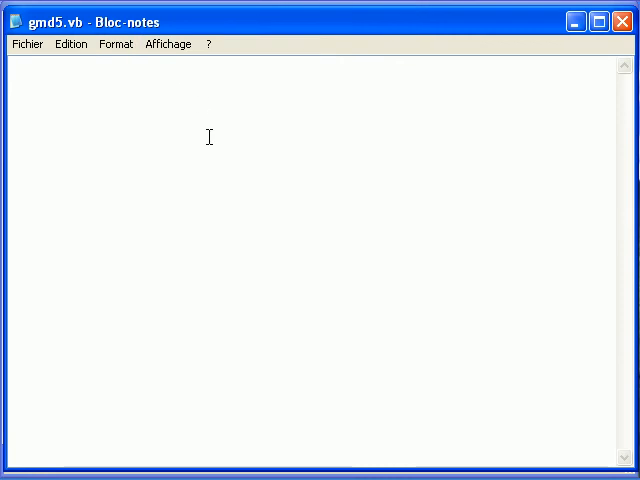
type("Impo")
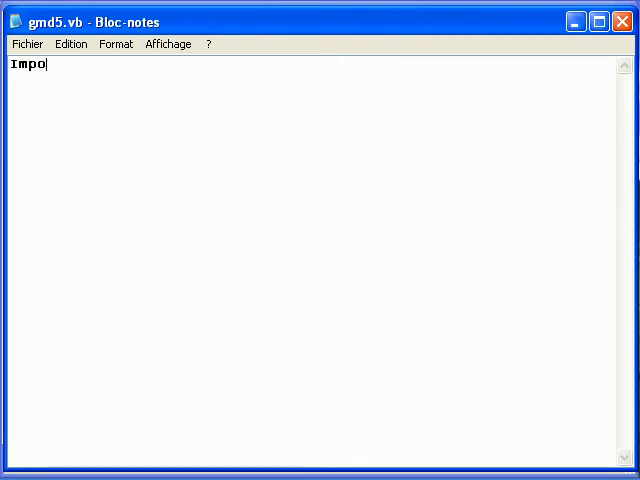
type("rts")
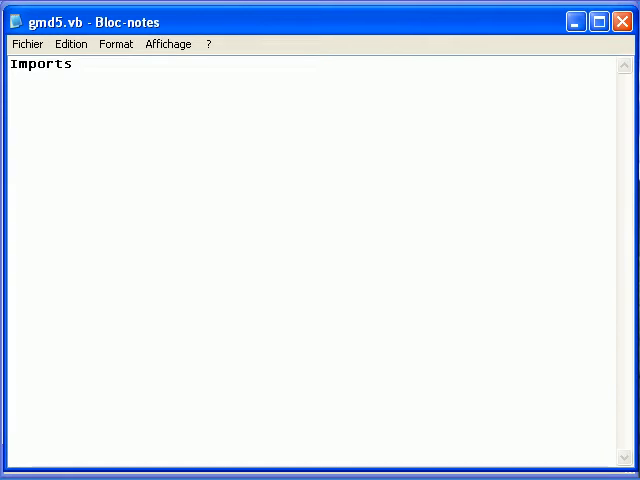
type("System")
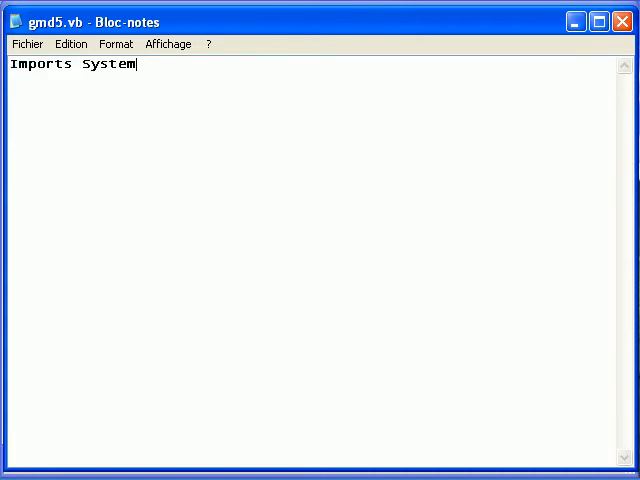
type(".IO")
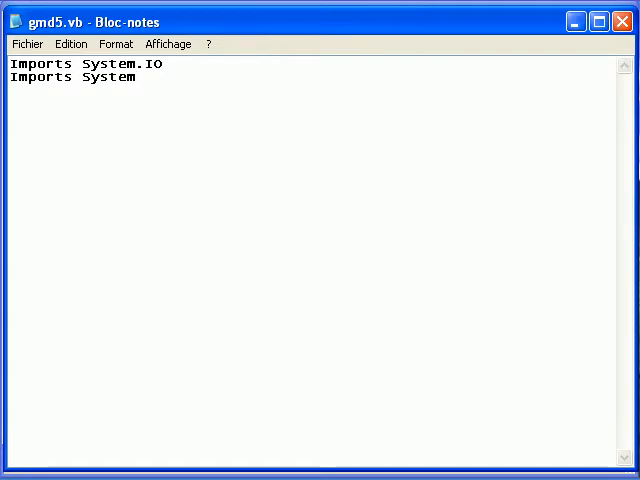
Add Imports System.Text and Imports System.Security.Cryptography
type(".Text")
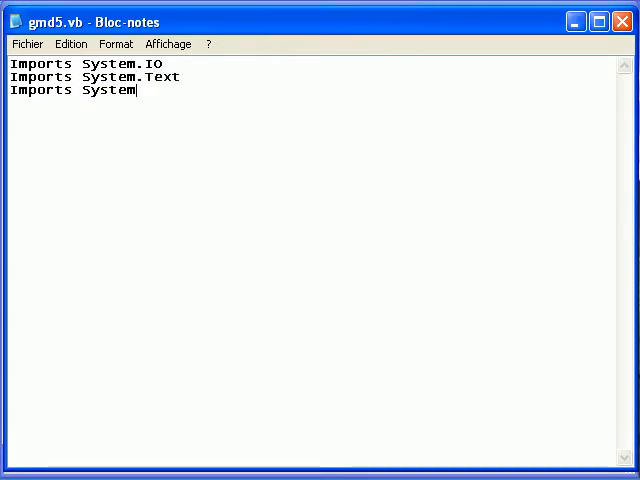
type(".Sec")
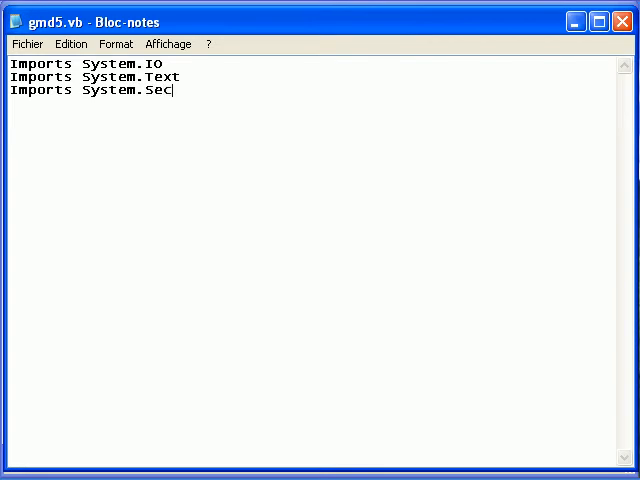
type("urity")
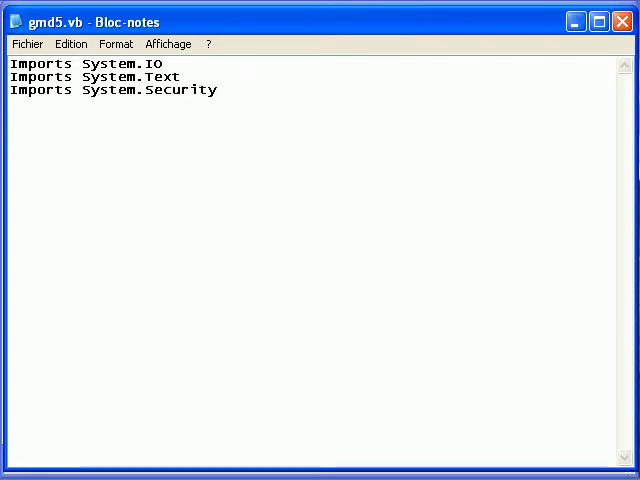
type(".Cryp")
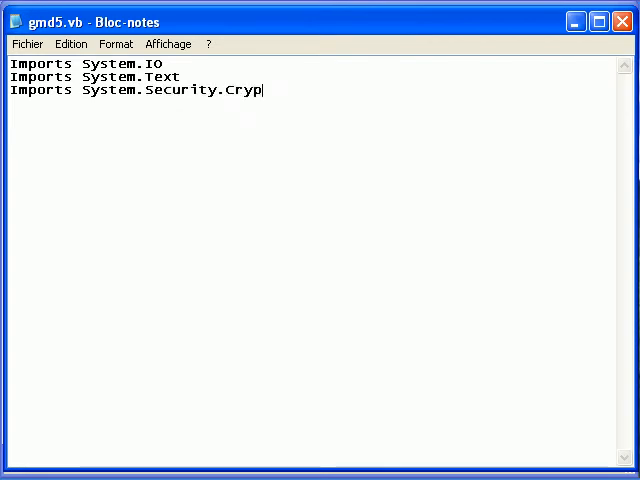
type("tograp")
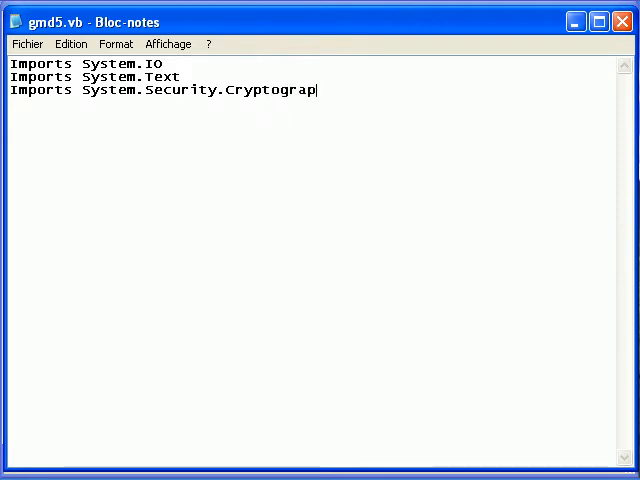
type("hy")
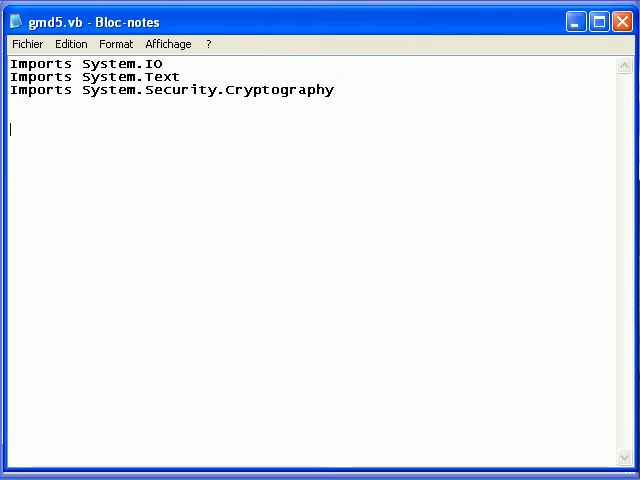
Write Module Module1 ... End Module enclosing an empty Sub Main() ... End Sub
type("M")
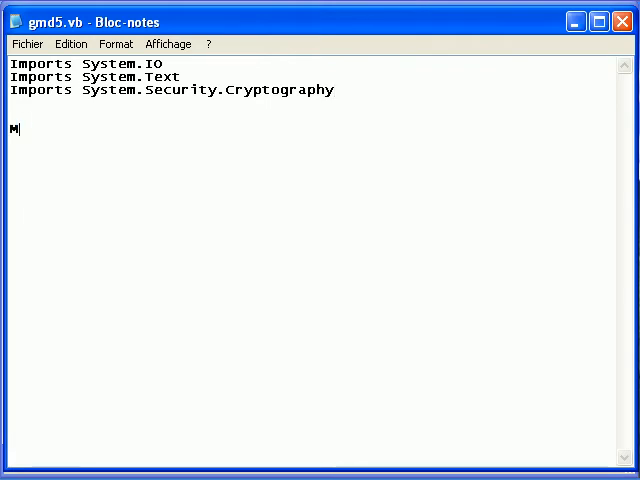
type("odule M")
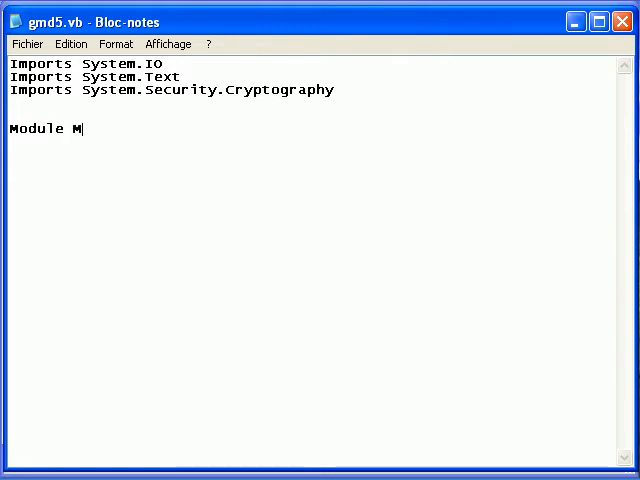
type("odule1")
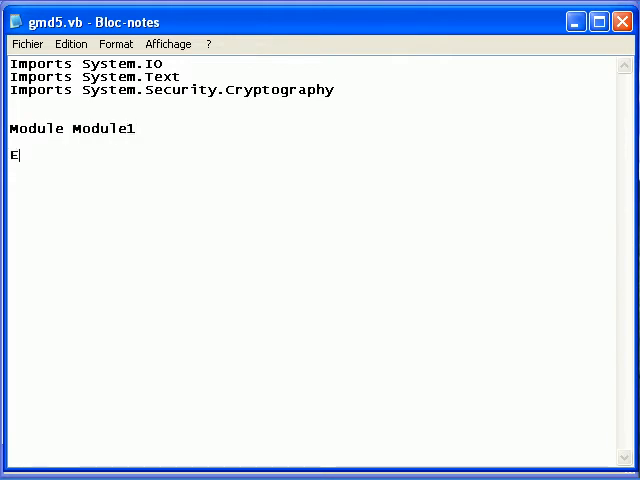
type("nd Module")
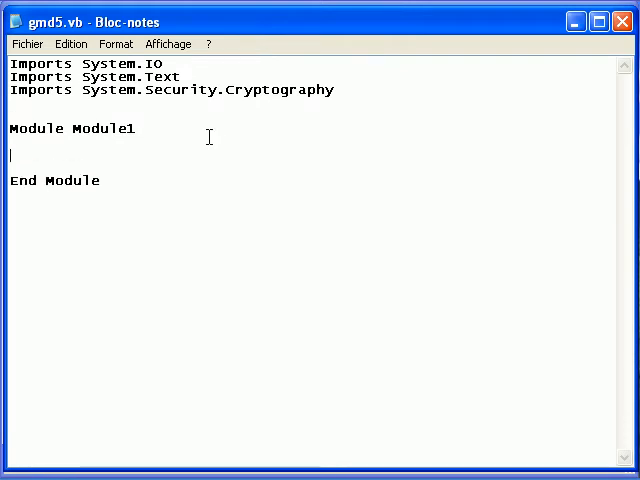
type("Sub M")
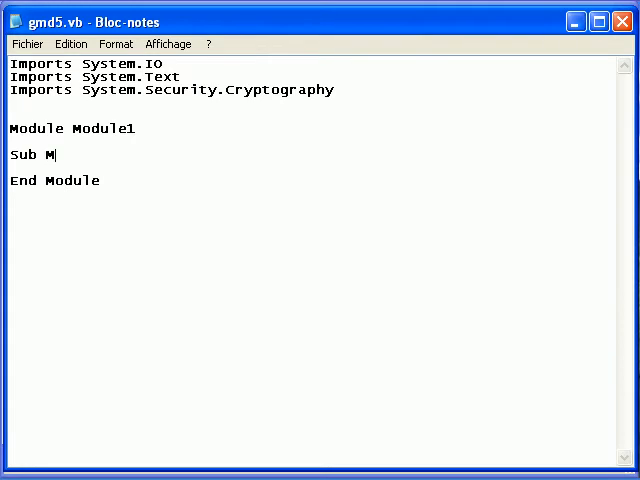
type("ain()")
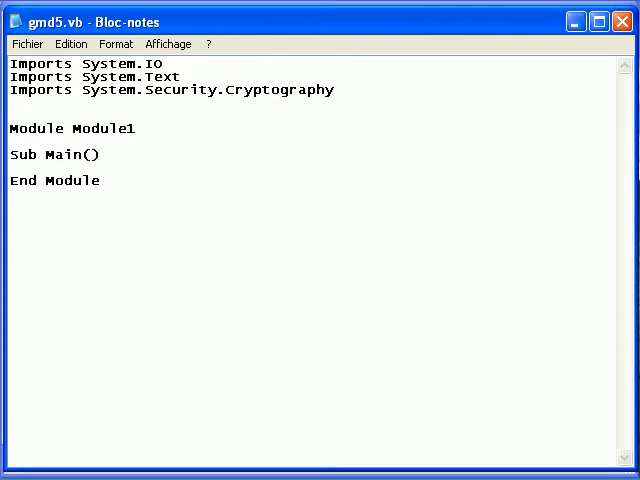
type("End Sub")
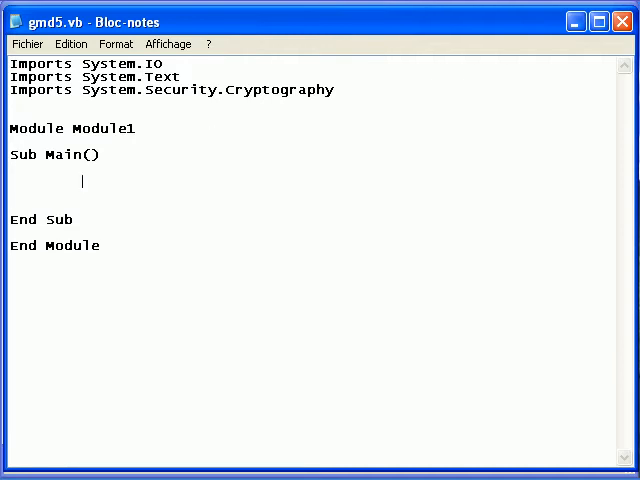
Declare Dim plainText As String and Dim plainBytes As Byte()
type("Dim pla")
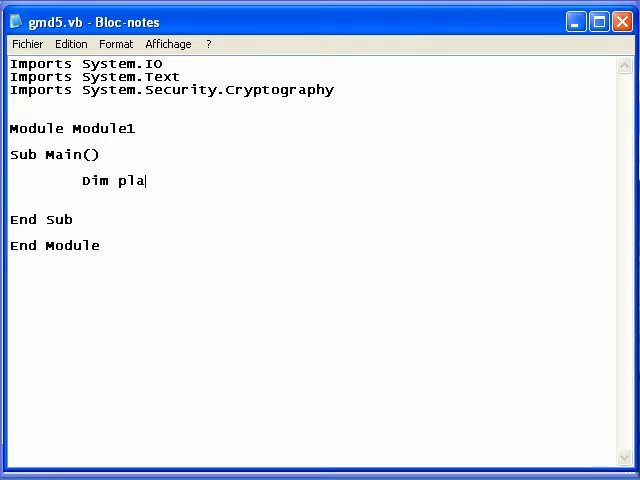
type("int")
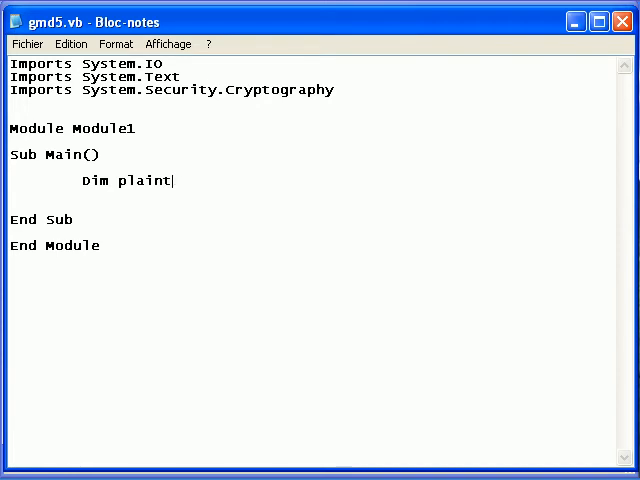
type("Tex")
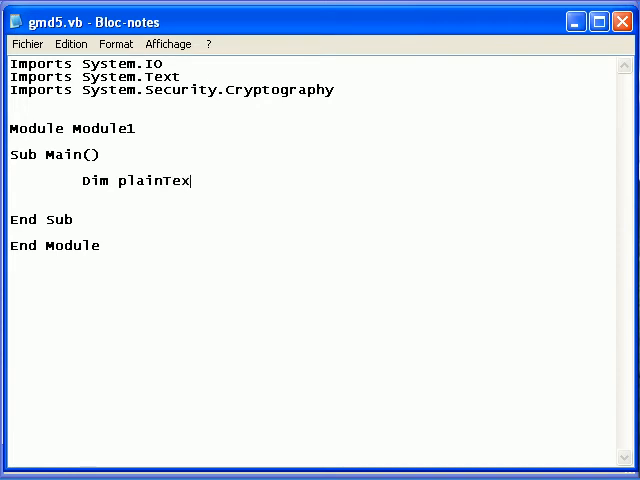
type("t As")
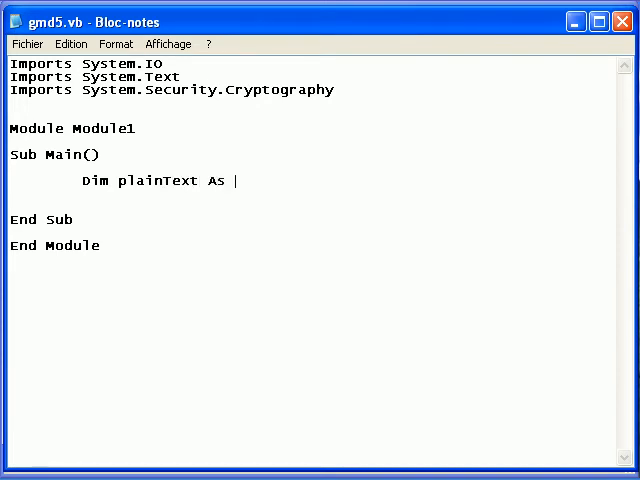
type("String")
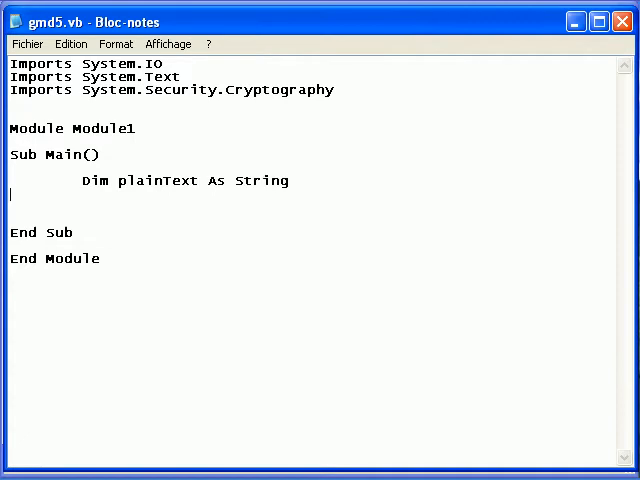
type("Dim")
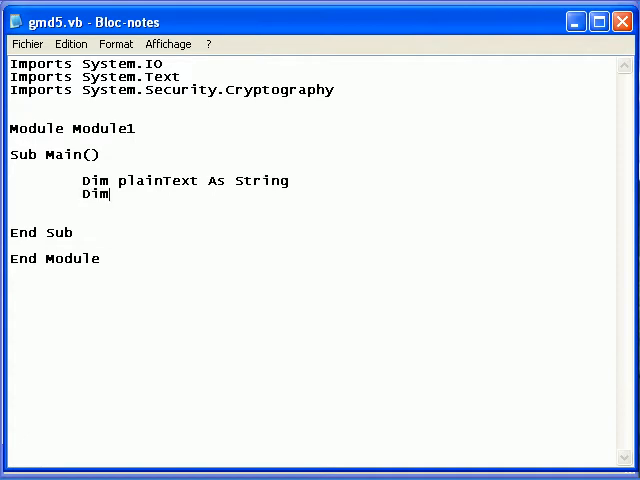
type("plai")
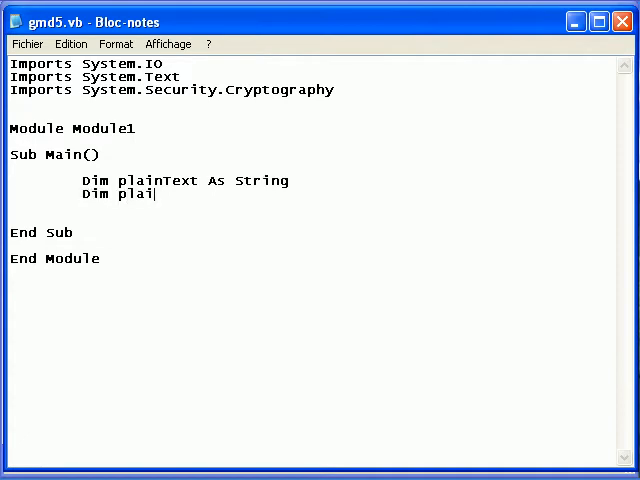
type("nBytes")
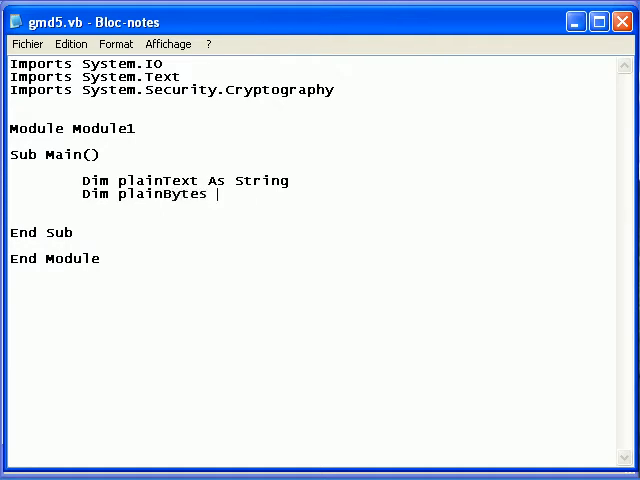
type("As Byte(")
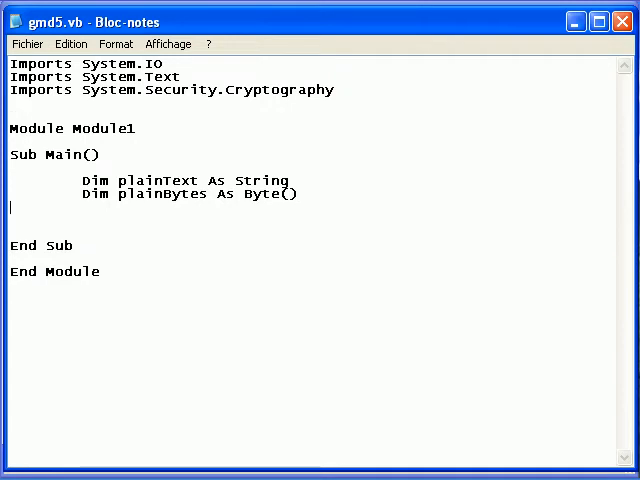
Declare Dim hashEngine As MD5CryptoServiceProvider
type("Di")
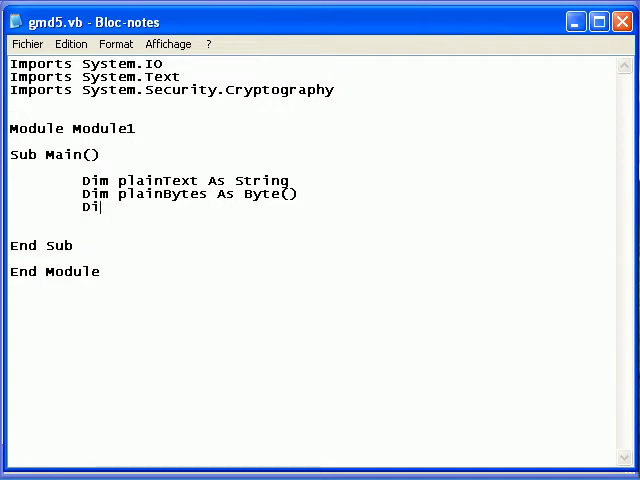
type("m")
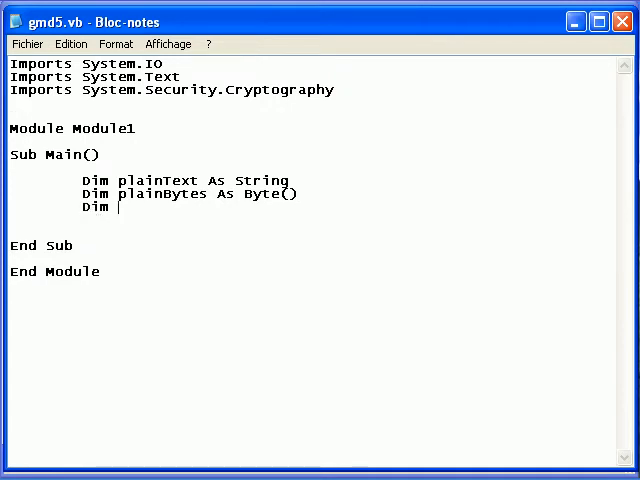
type("hashE")
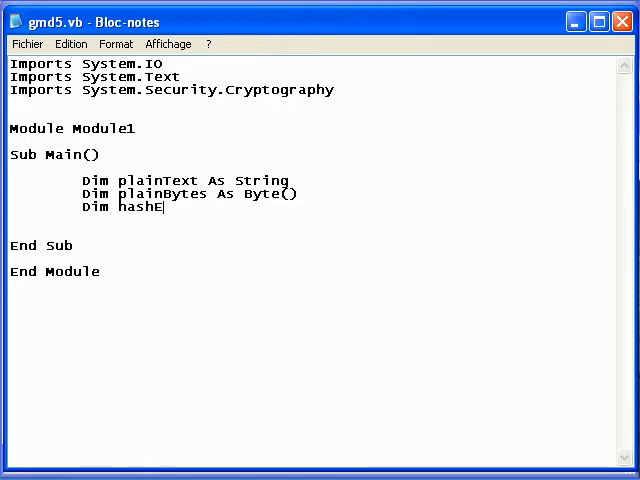
type("ngine")
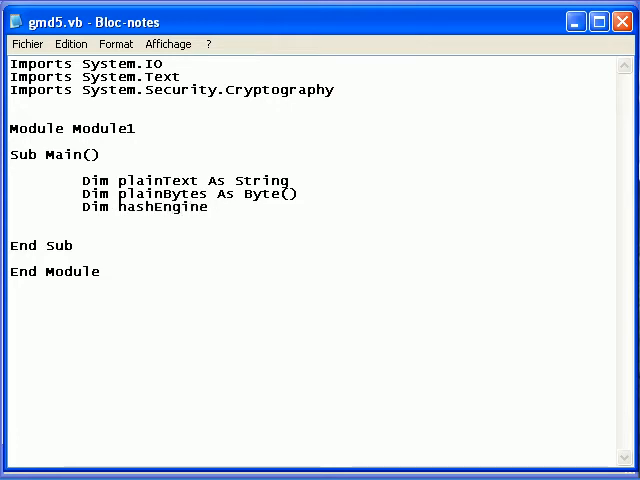
type("As")
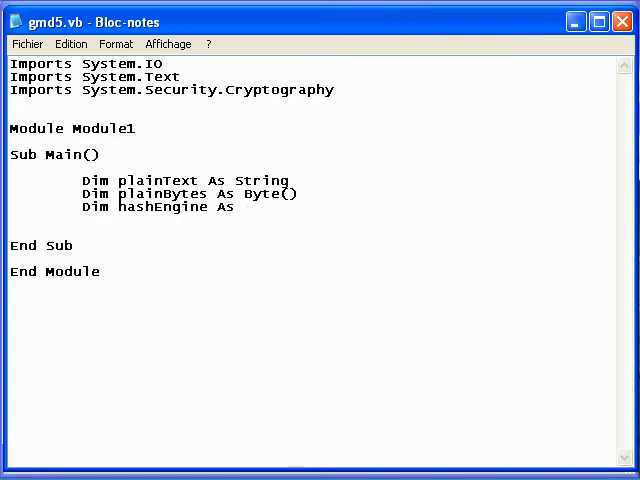
type("MD")
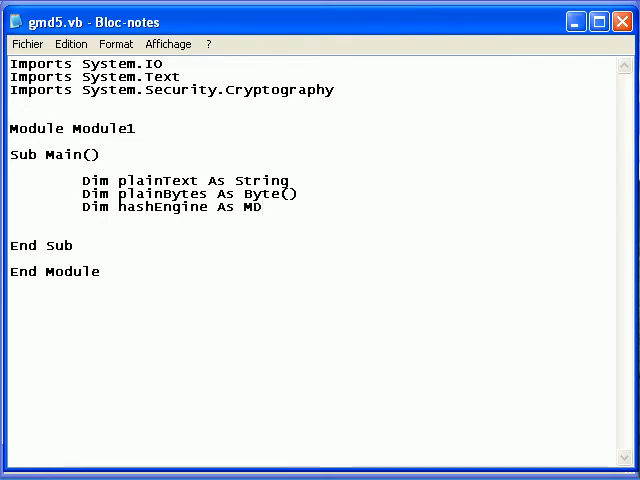
type("5Cr")
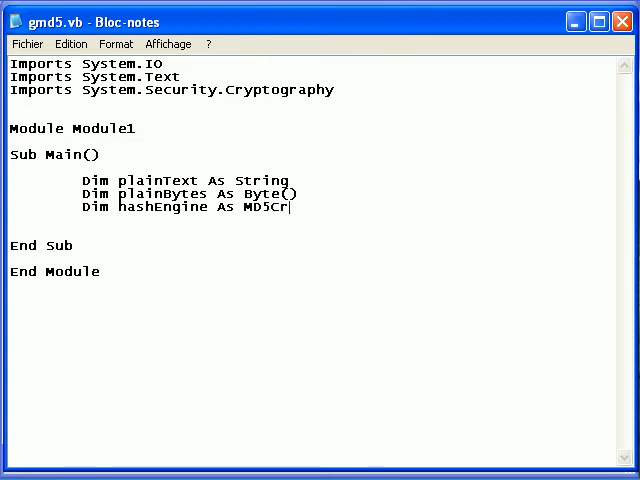
type("ypto")
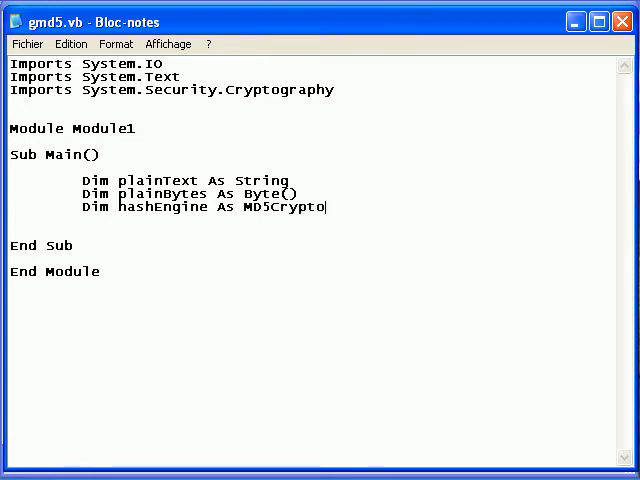
type("Service")
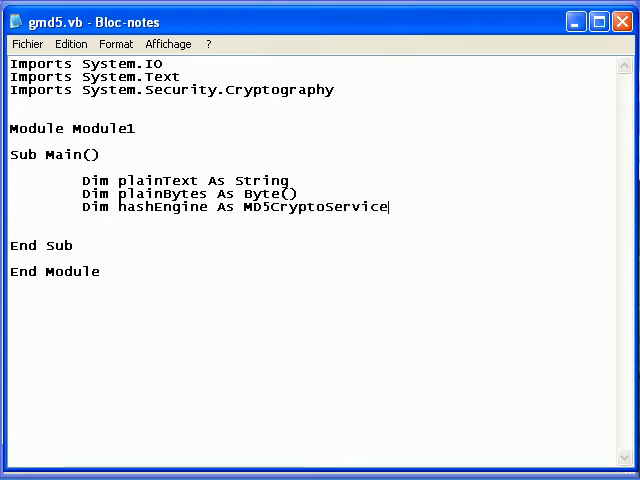
type("Provid")
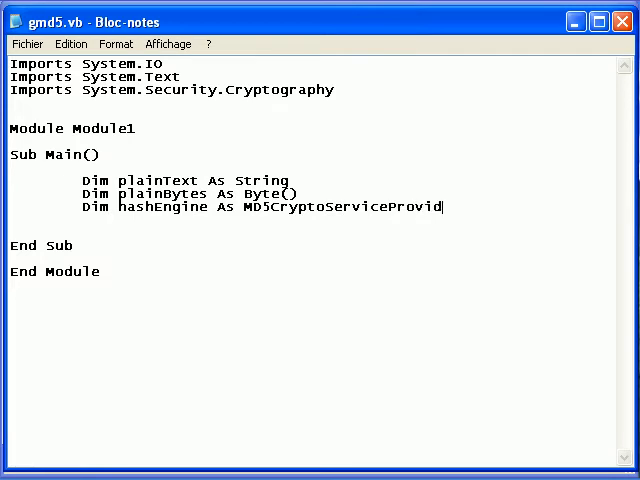
type("er")
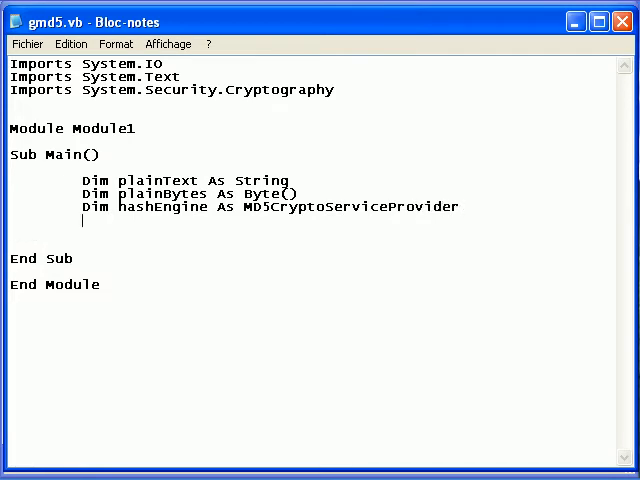
Declare Dim hashBytes As Byte() and Dim hashText As String
type("Dim")
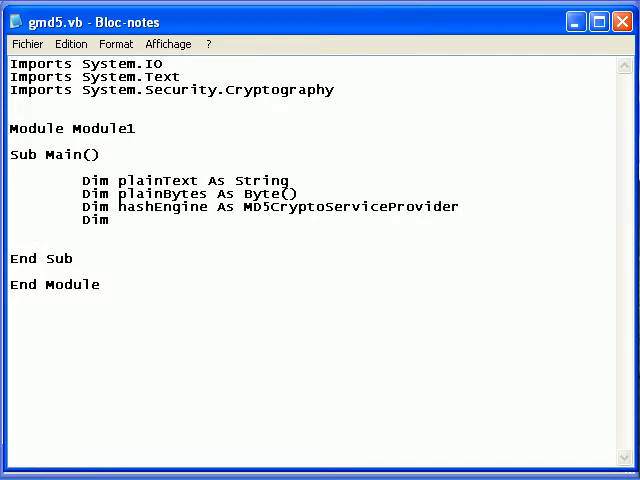
type("hashB")
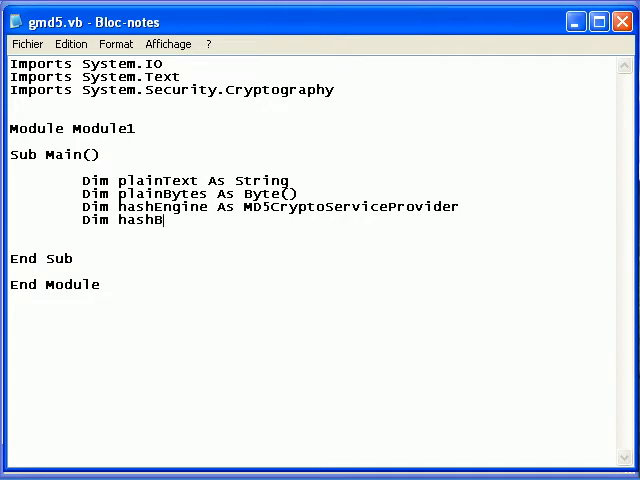
type("ytes As B")
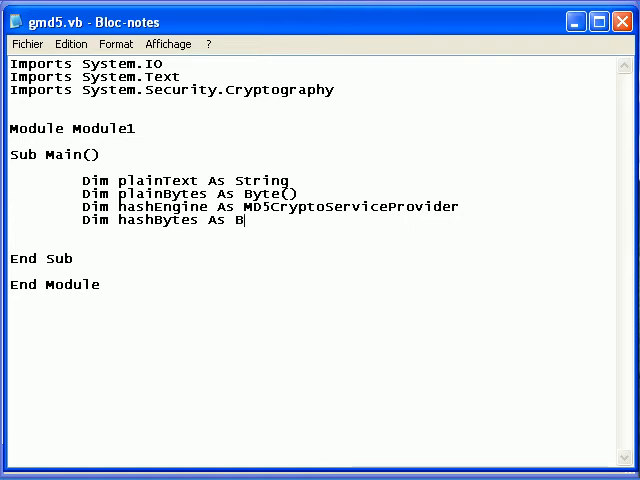
type("yte()")
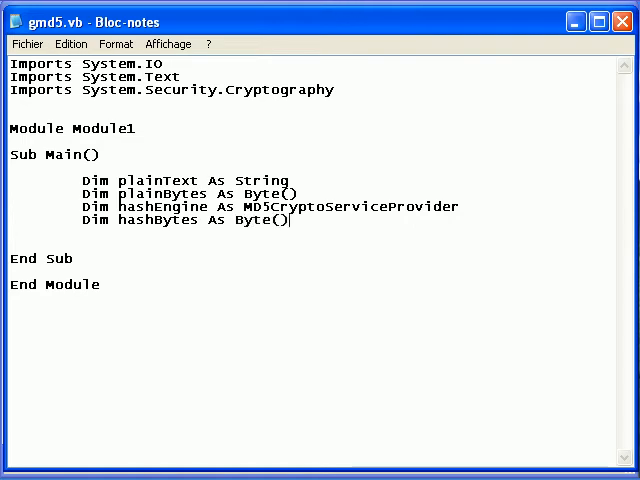
key("Return")
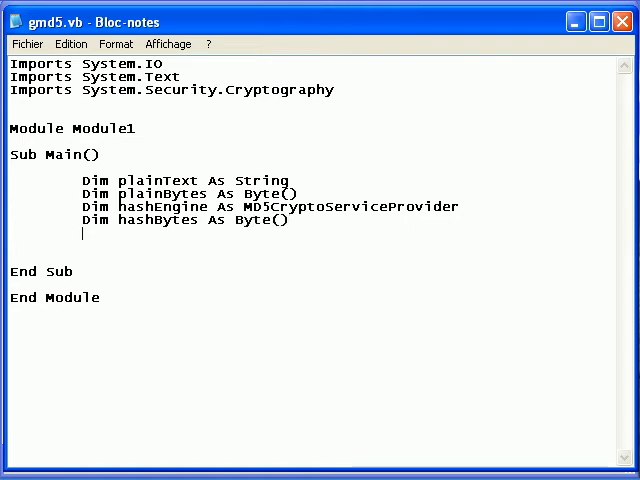
type("Dim")
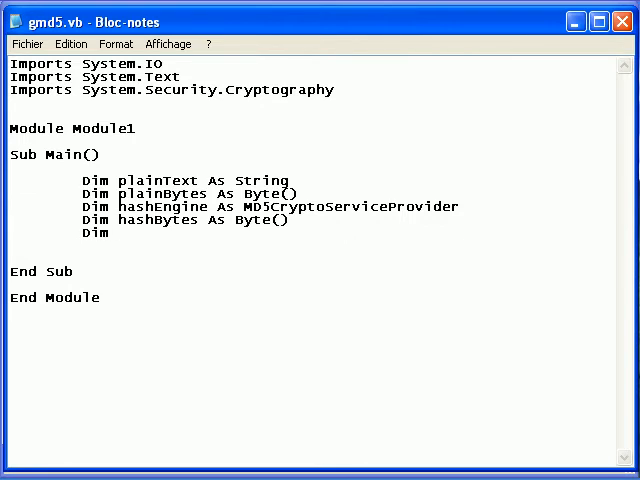
type("hashText As")
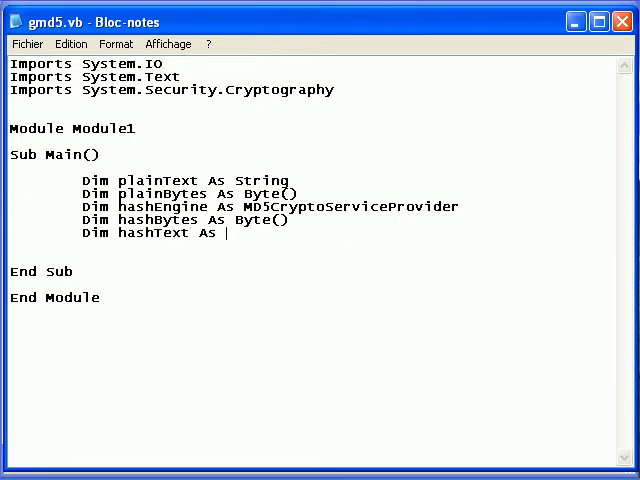
type("String")
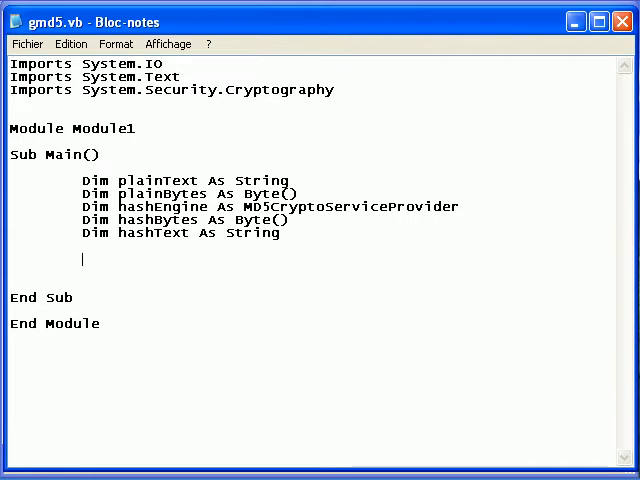
Write a Try ... Catch ... End Try block whose Catch branch runs Exit Sub
type("Try")
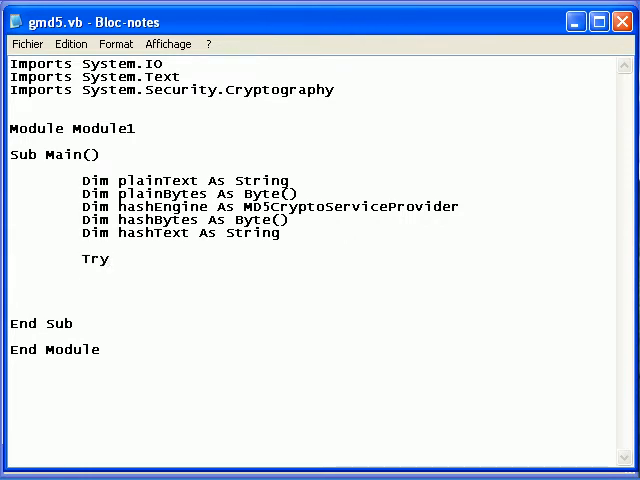
type("C")
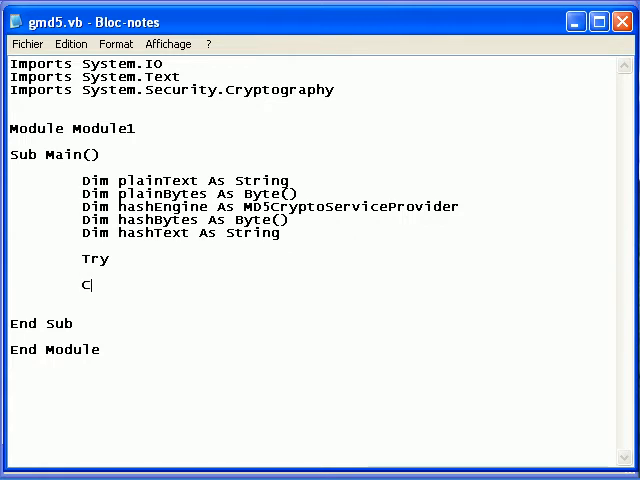
type("atch")
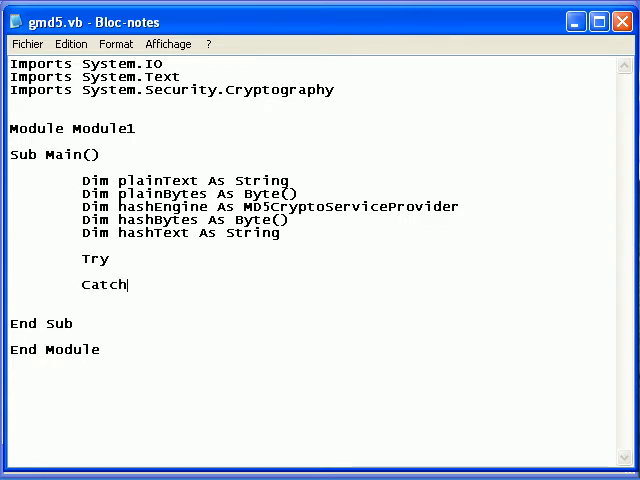
key("Enter")
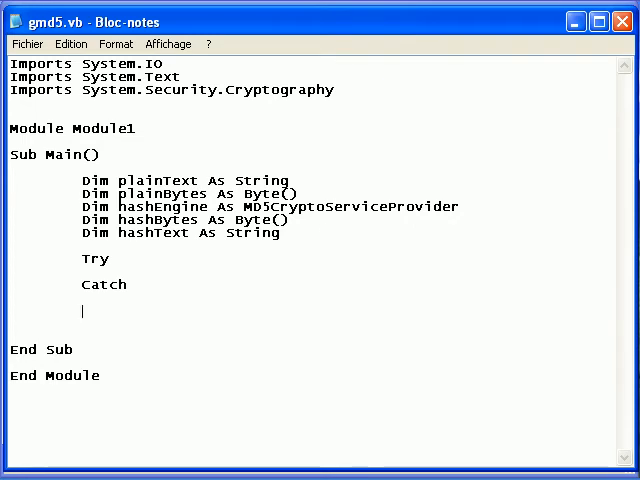
type("End T")
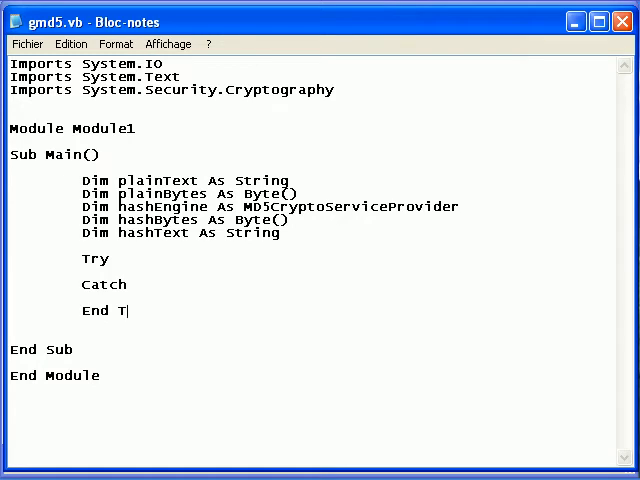
type("ry")
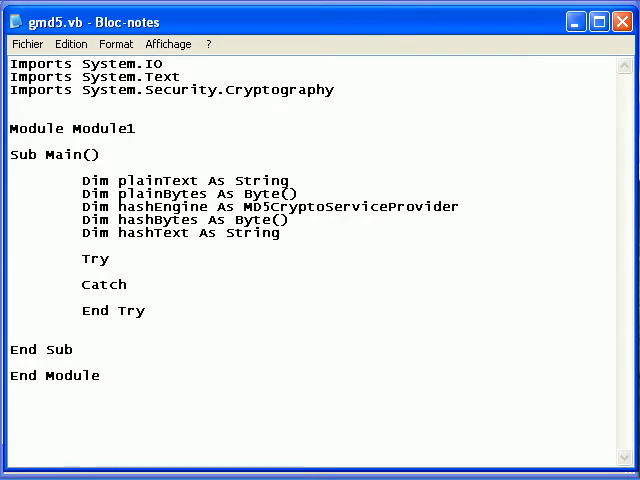
type("Exit")
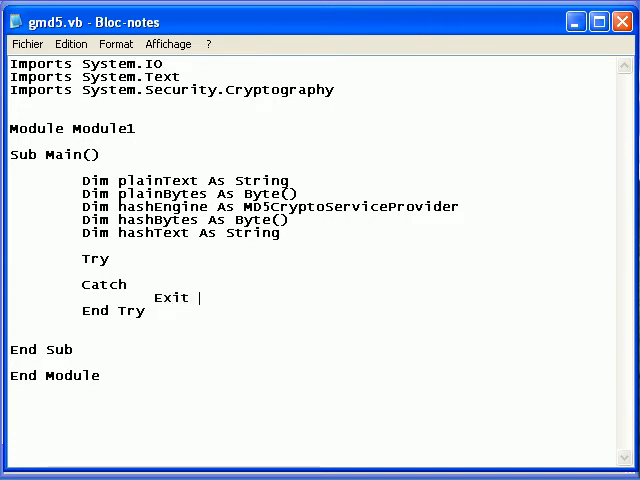
type("D")
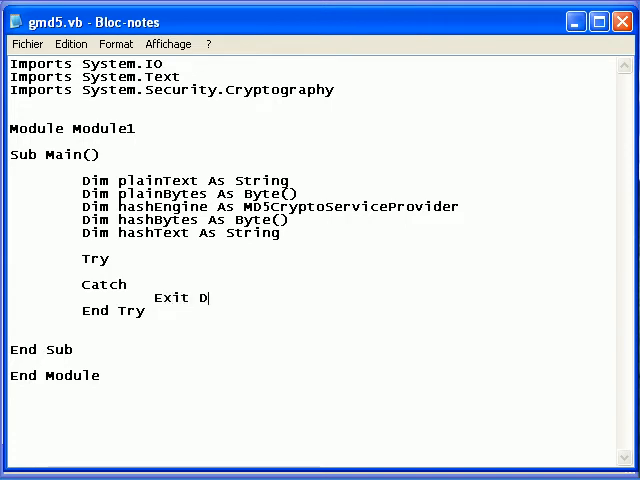
type("ub")
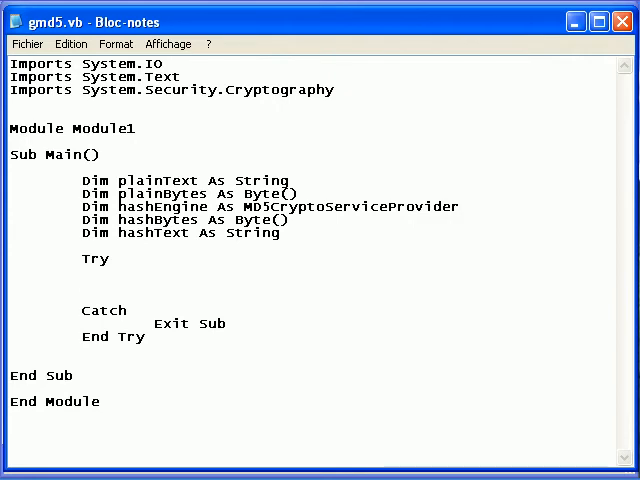
Write plainBytes = Encoding.UTF8.GetBytes(plainText) inside the Try block
type("pl")
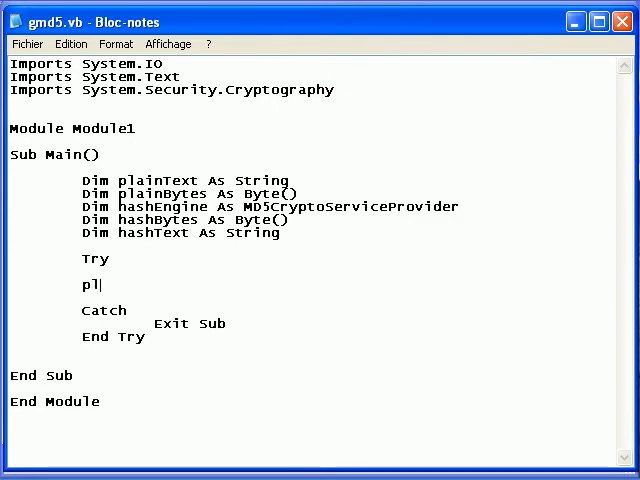
type("ainBytes")
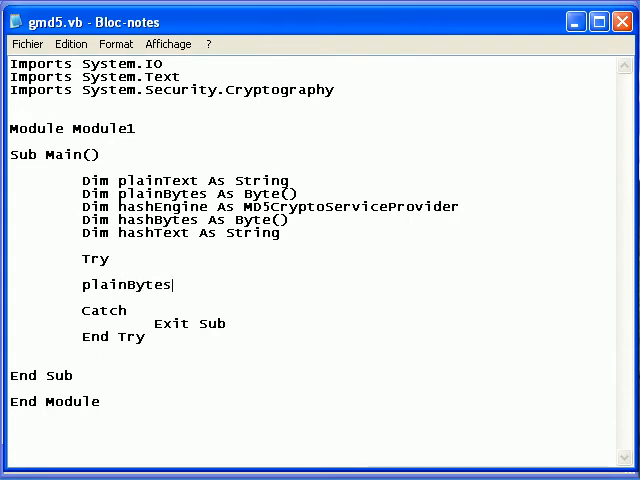
type("=")
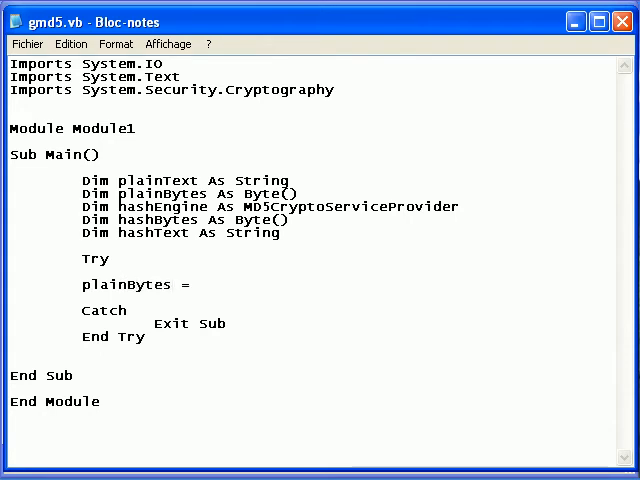
type("Enc")
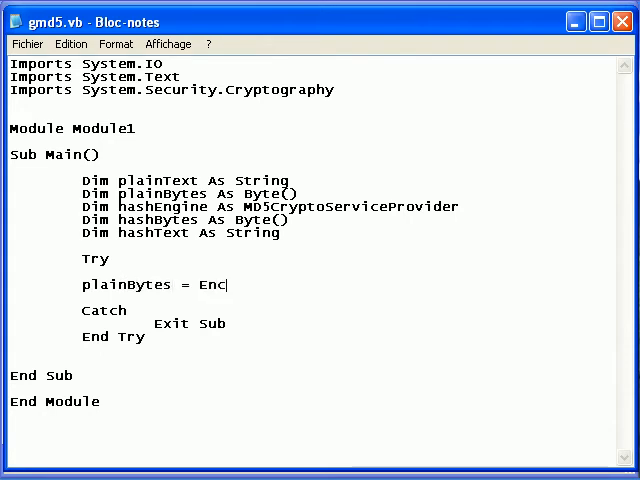
type("oding.U")
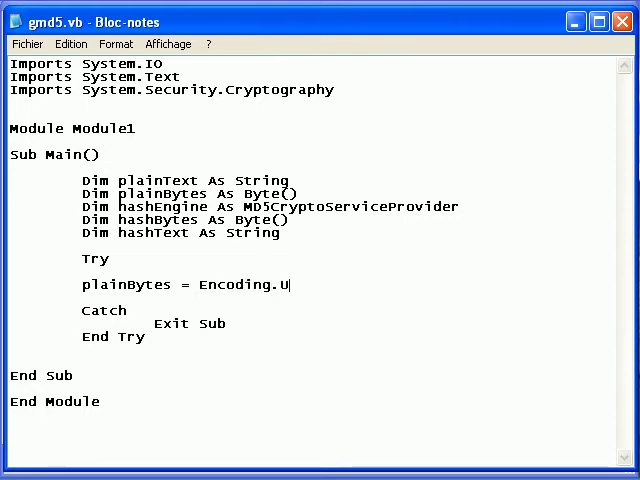
type("TF")
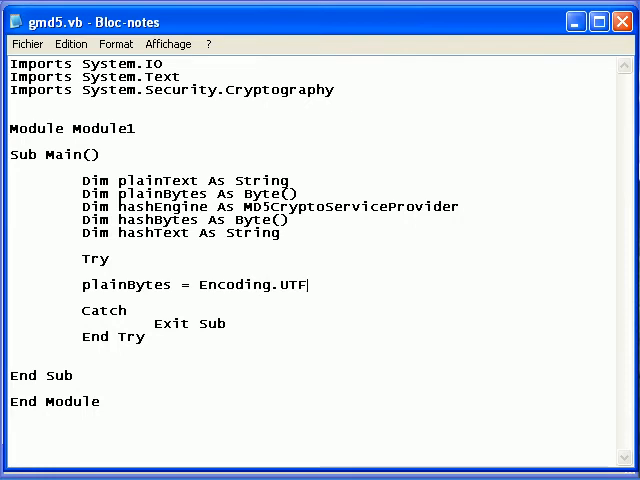
type("8.")
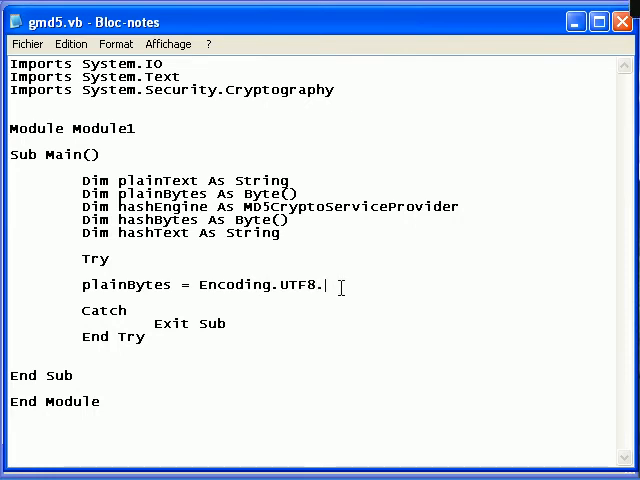
type("Ge")
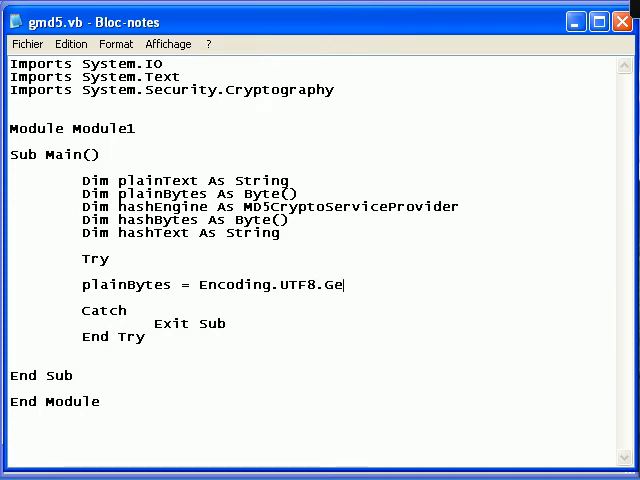
type("tBytes")
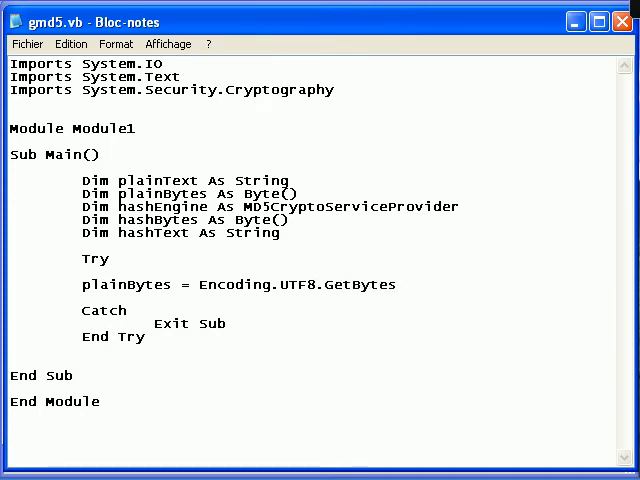
type("(pl")
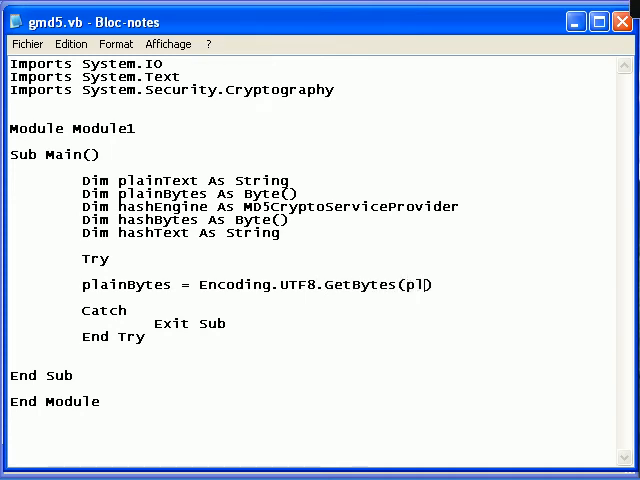
type("ainTex")
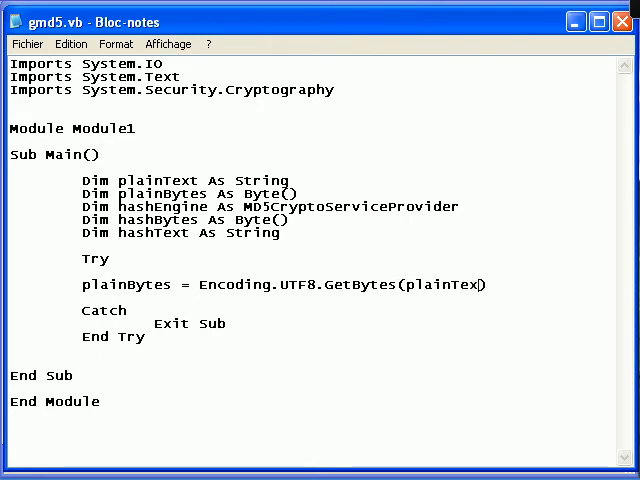
type("t")
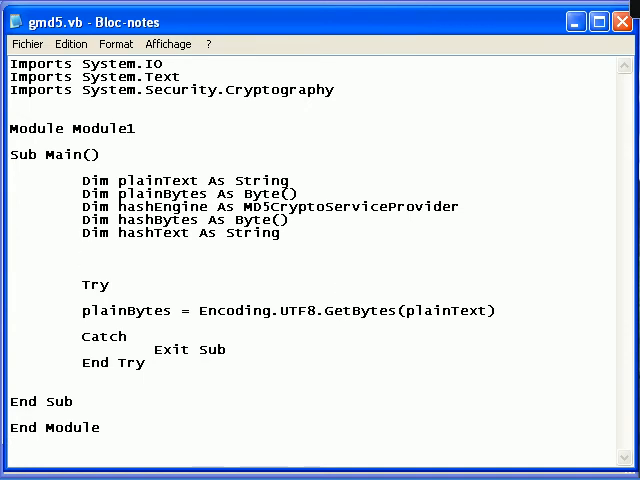
Write Console.Write("Please enter a sting to hash : ") before the Try block
type("Console.W")
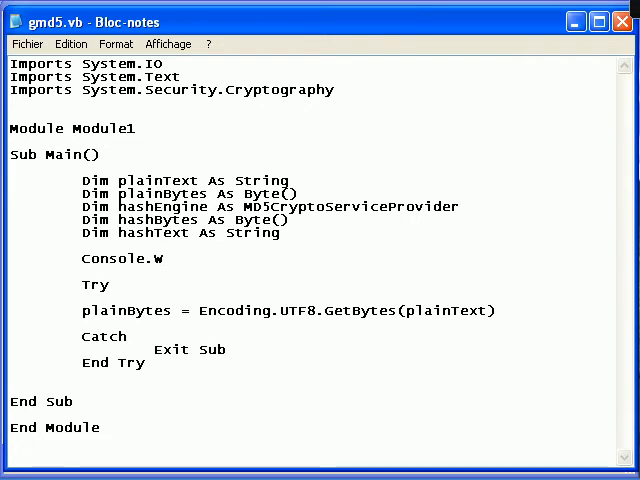
type("rite()")
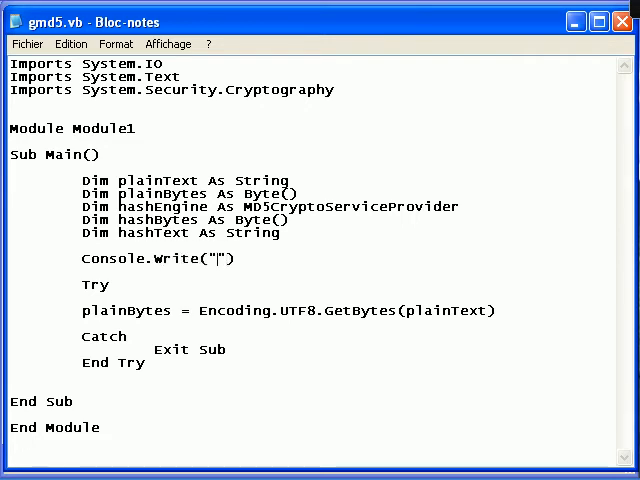
type("Please e")
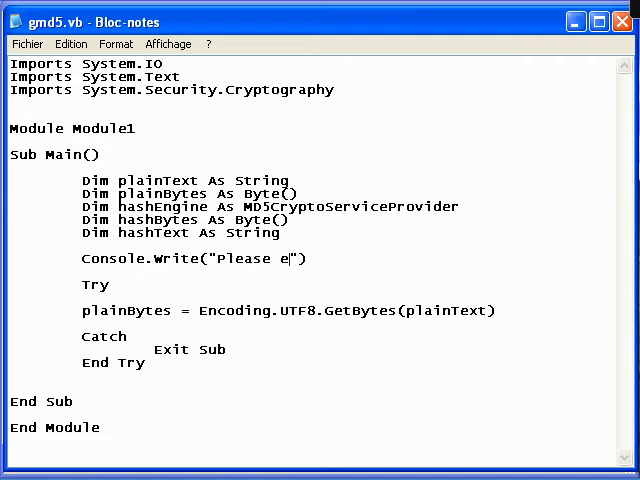
type("nter a s")
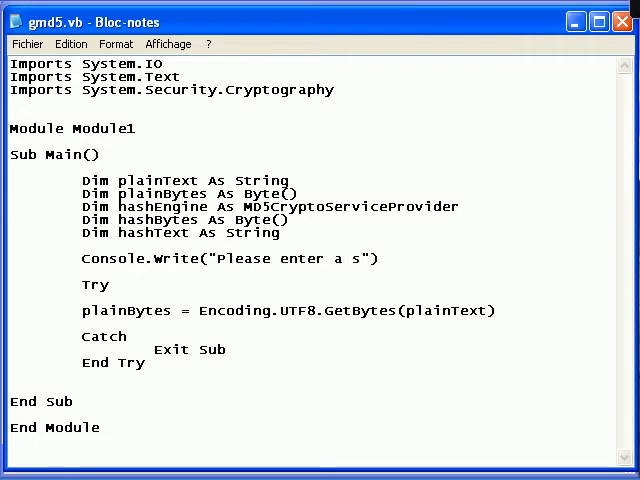
type("ting t")
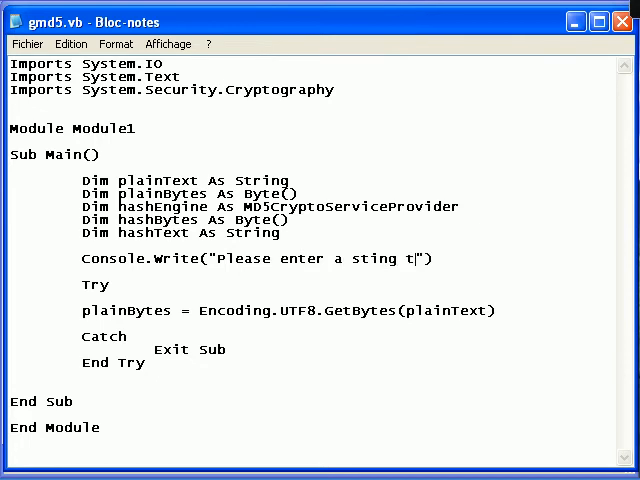
type("o hash :")
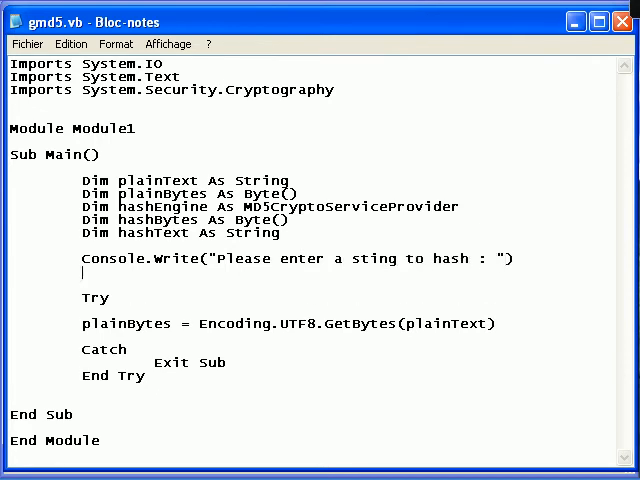
Write plainText = Console.ReadLine() to capture the user's input
type("Console")
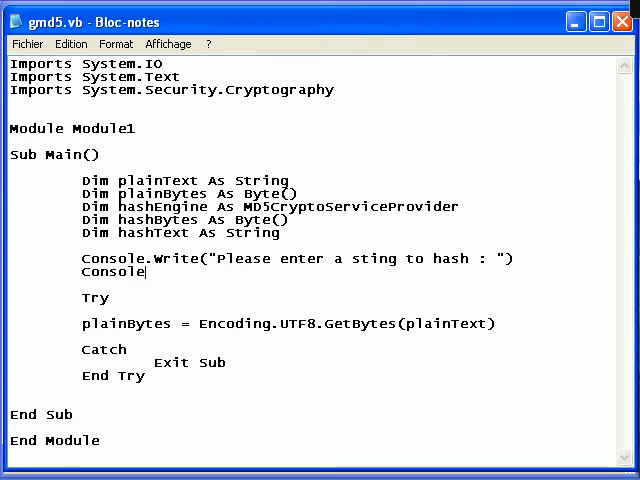
type(".Read")
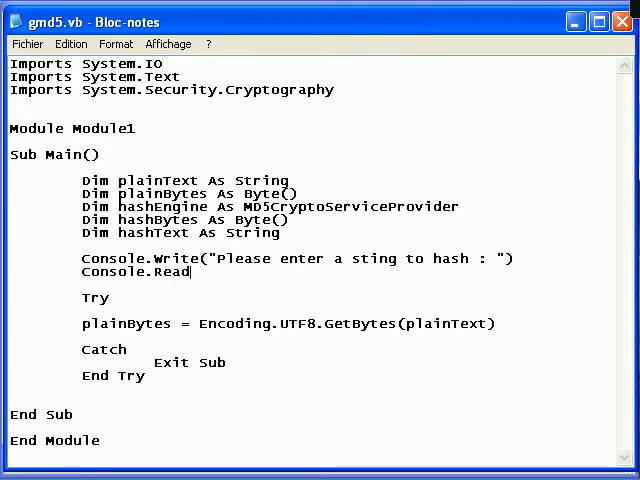
type("Line()")
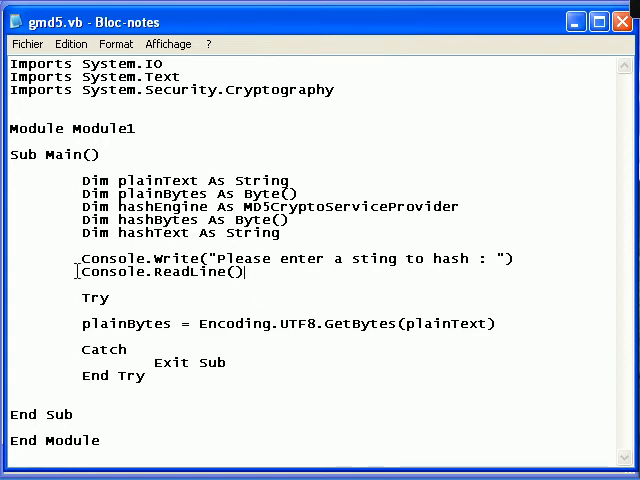
type("plai")
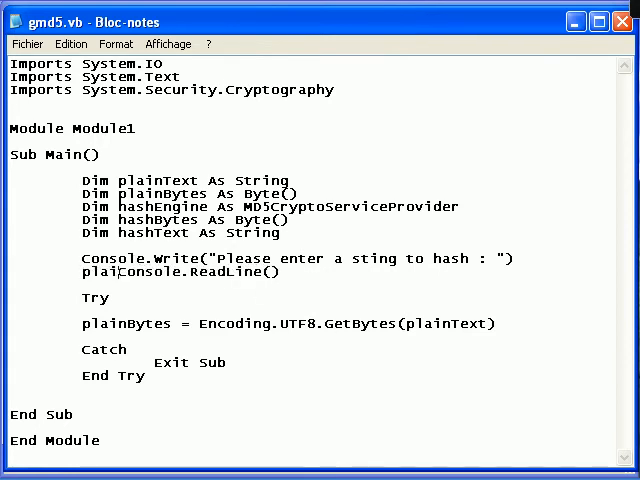
mouse_move(336, 340)
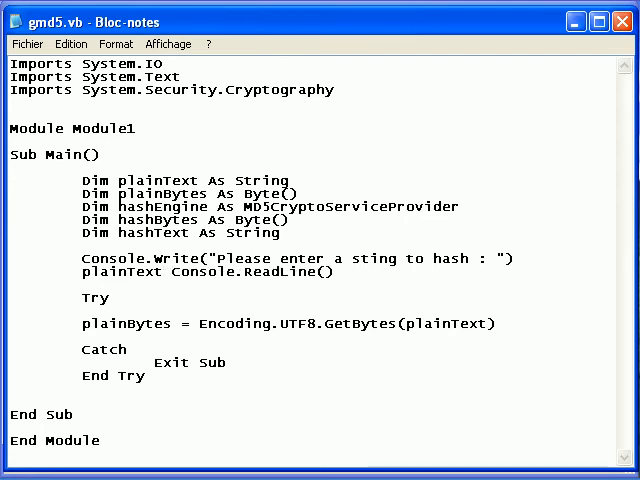
type("=")
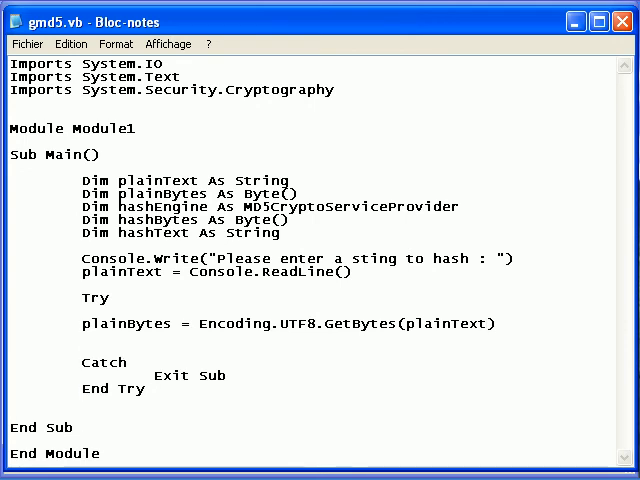
Write hashEngine = New MD5CryptoServiceProvider inside the Try block
type("hash")
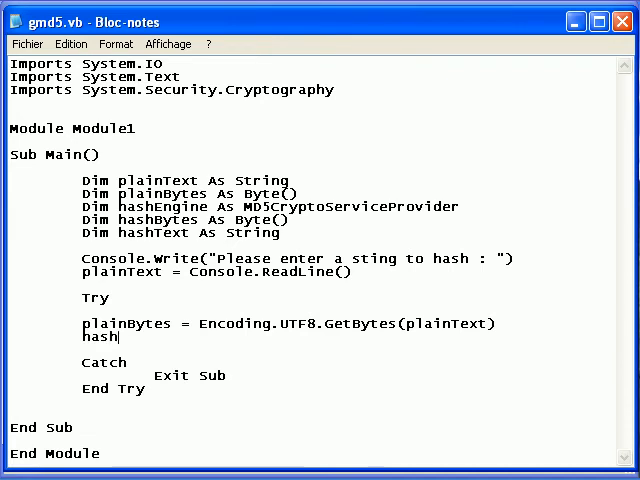
type("Eng")
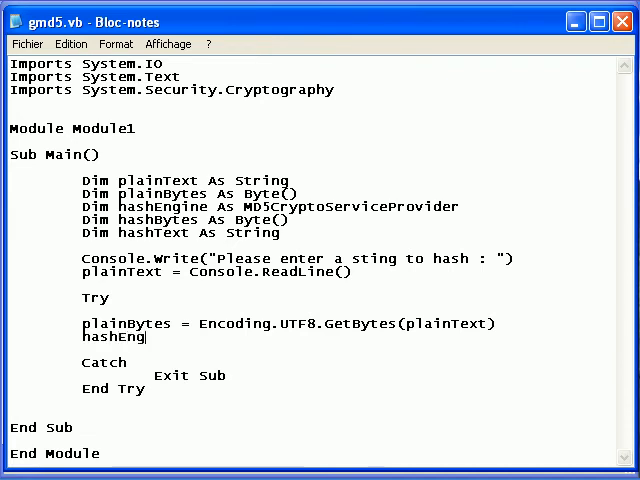
type("ine")
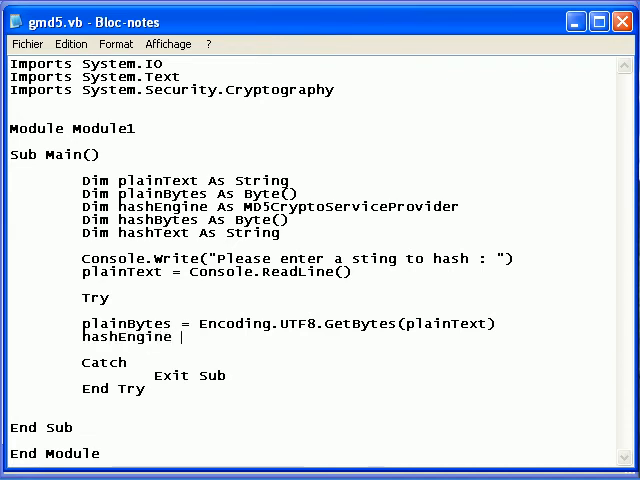
type("= New")
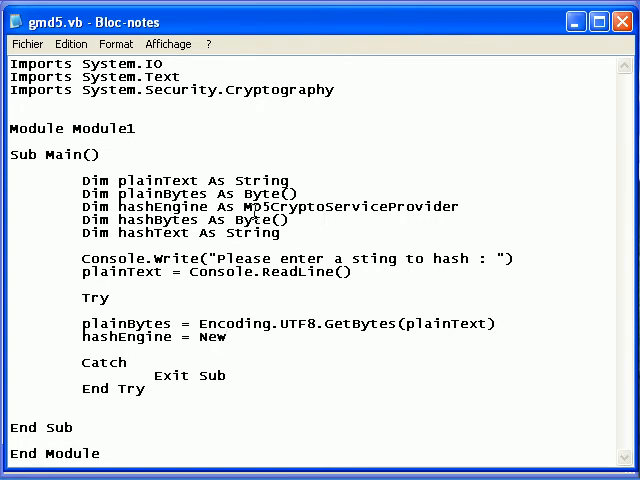
double_click(336, 204)
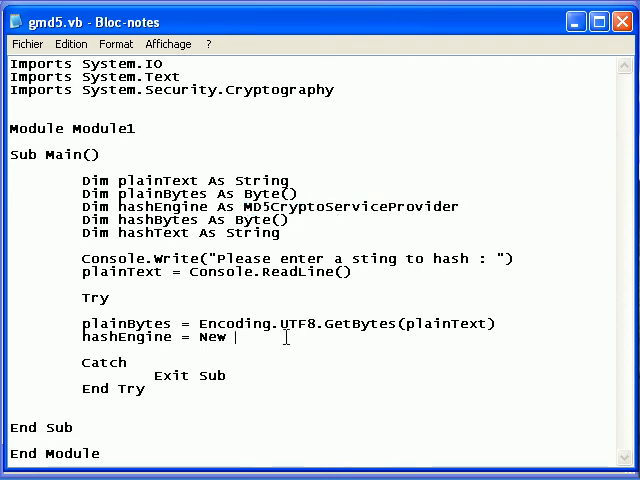
type("MD5CryptoServiceProvider")
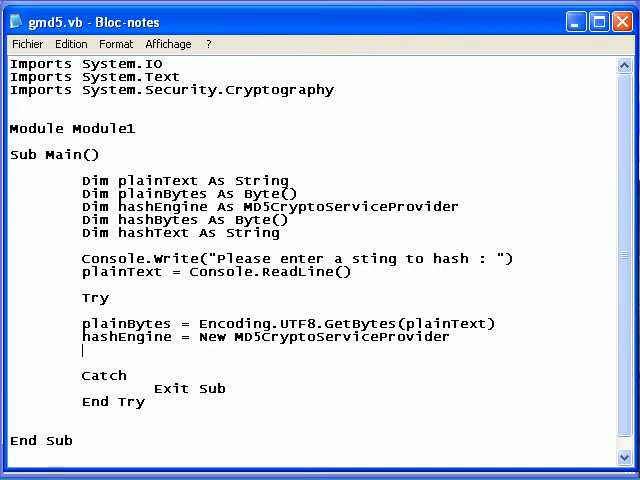
Write hashBytes = hashEngine.ComputeHash(plainBytes)
type("hashBytes =")
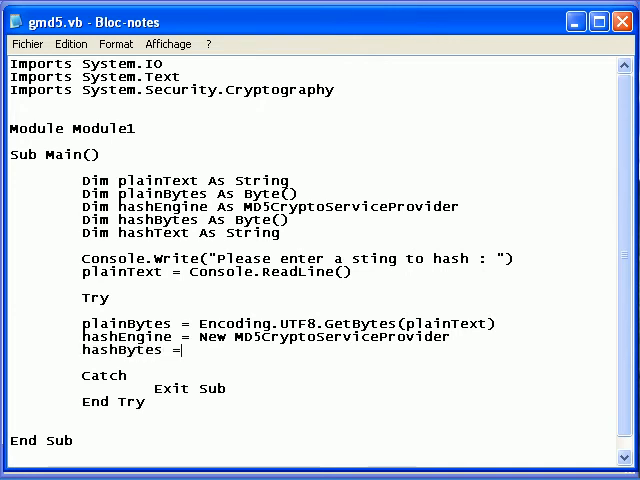
type("h")
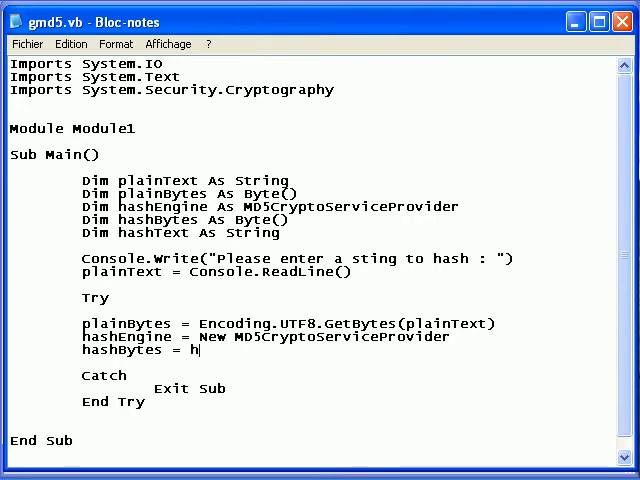
type("ashEngine")
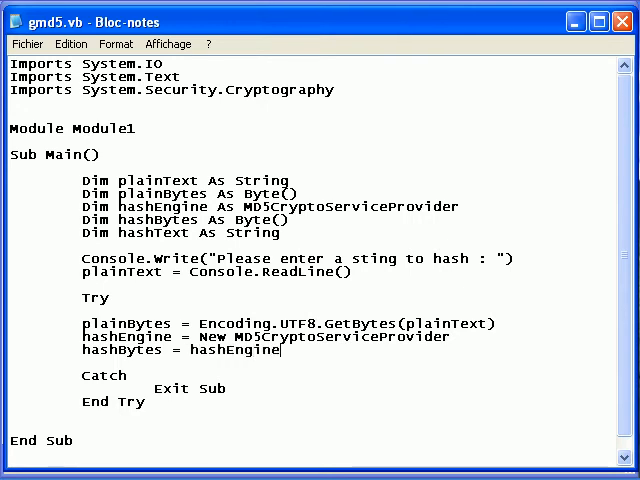
type(".C")
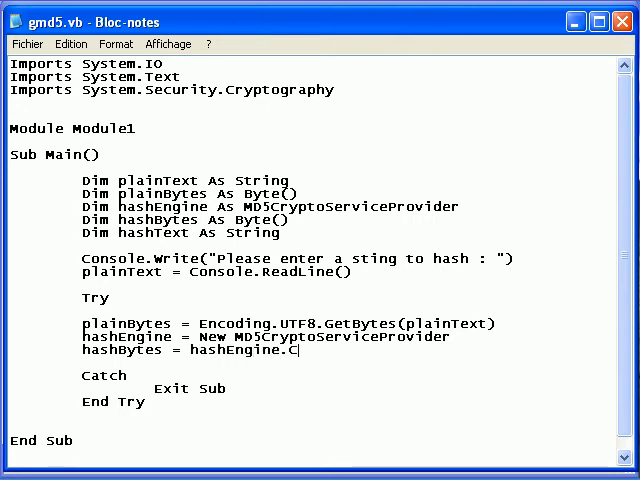
type("ompute")
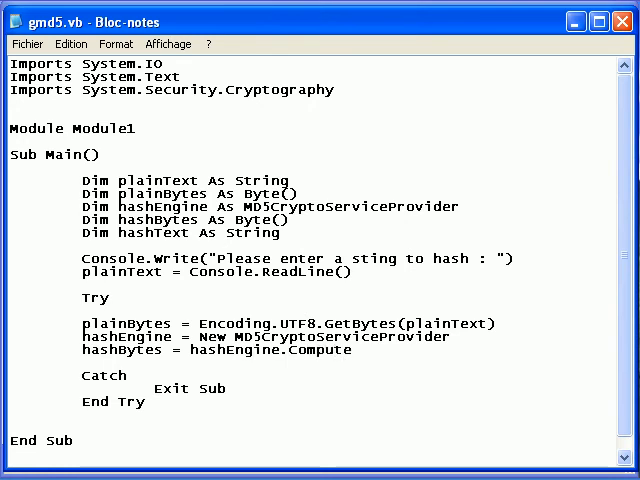
type("Hash")
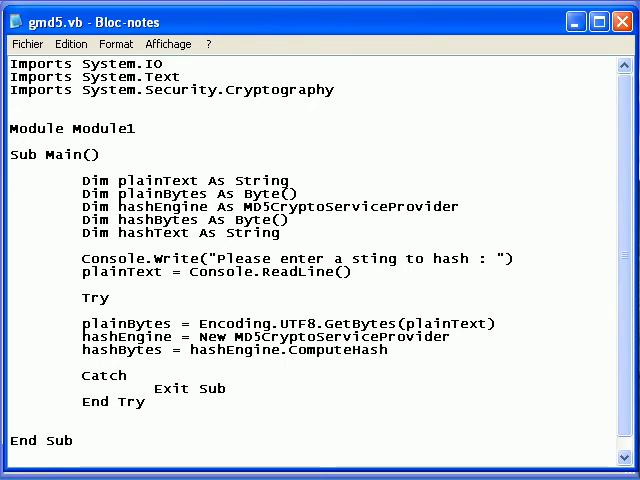
type("()")
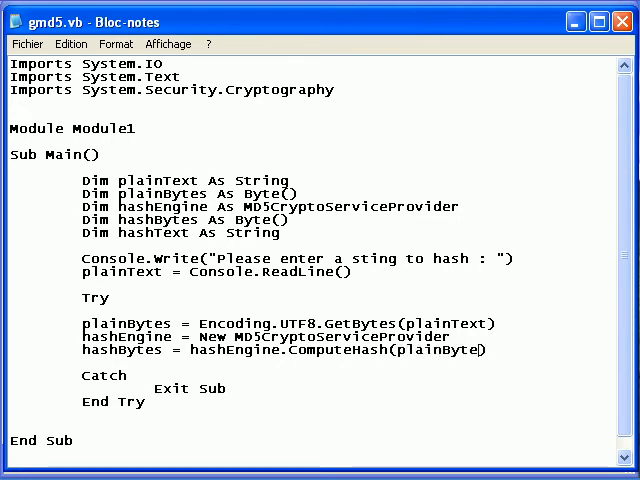
type("s")
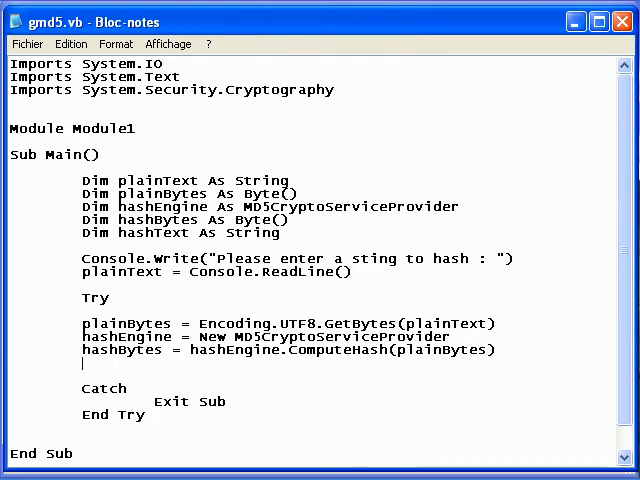
Write hashText = BitConverter.ToString(hashBytes) after the hash computation
type("hash")
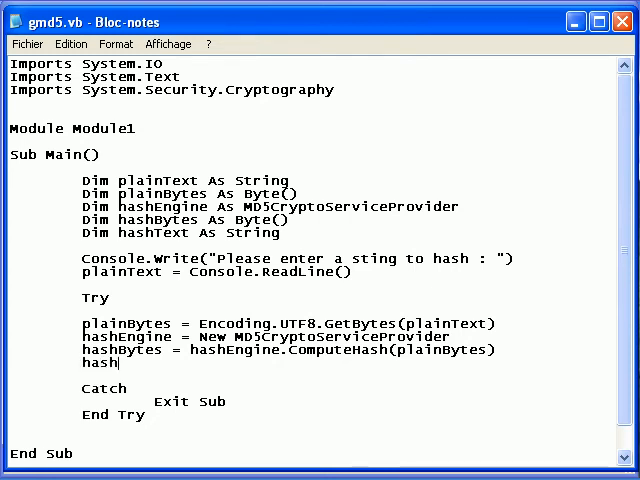
type("Tet")
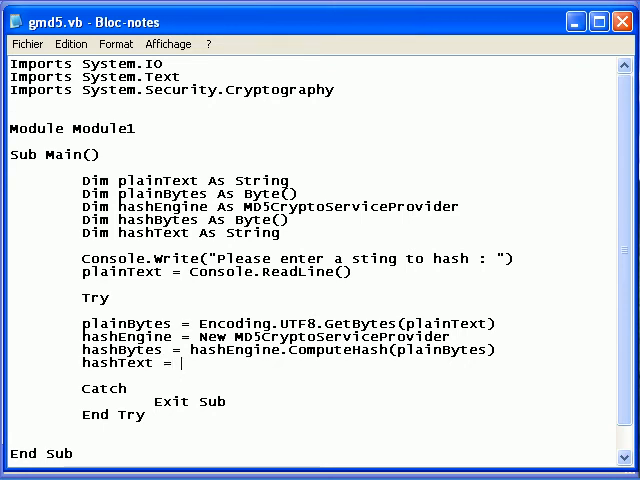
type("B")
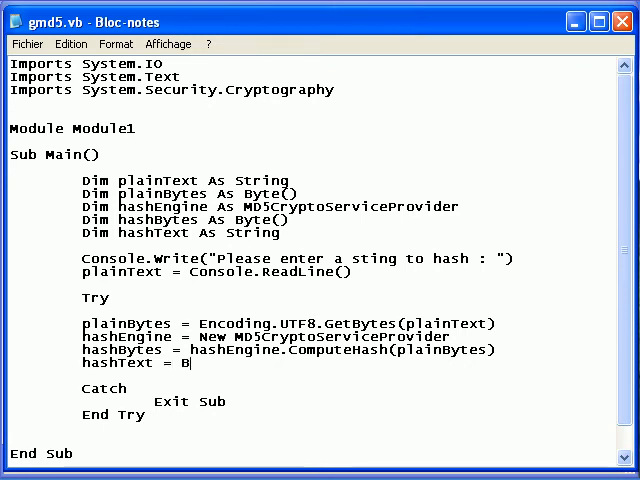
type("it")
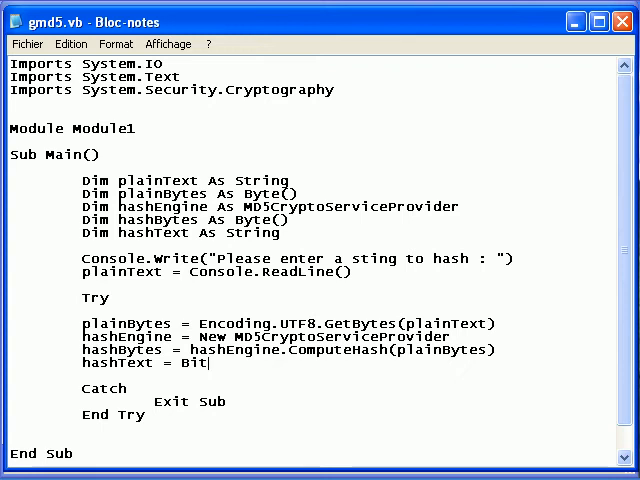
type("on")
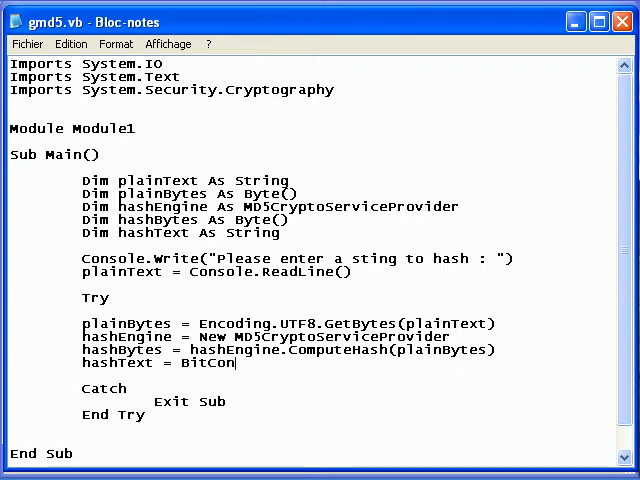
type("ver")
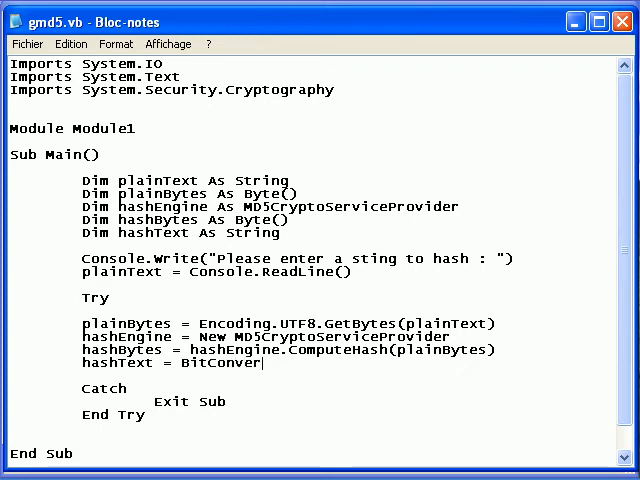
type("ter.")
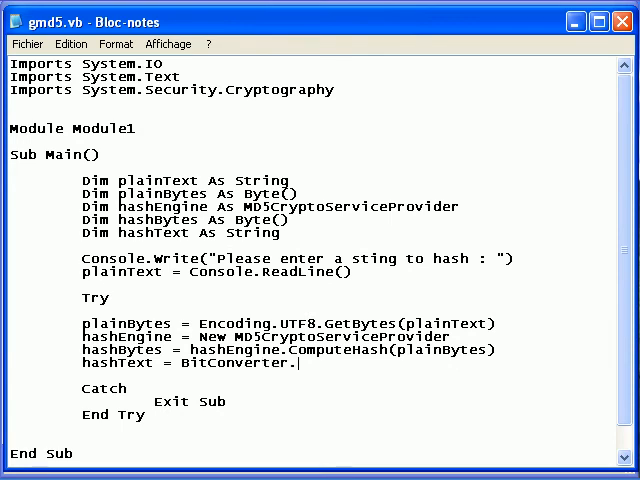
type("ToSt")
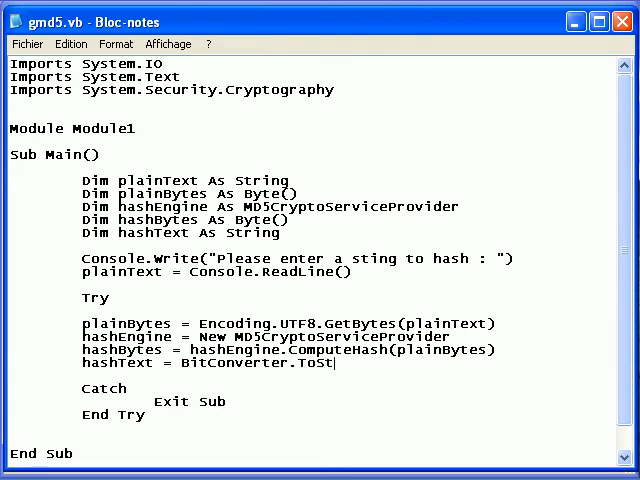
type("ring")
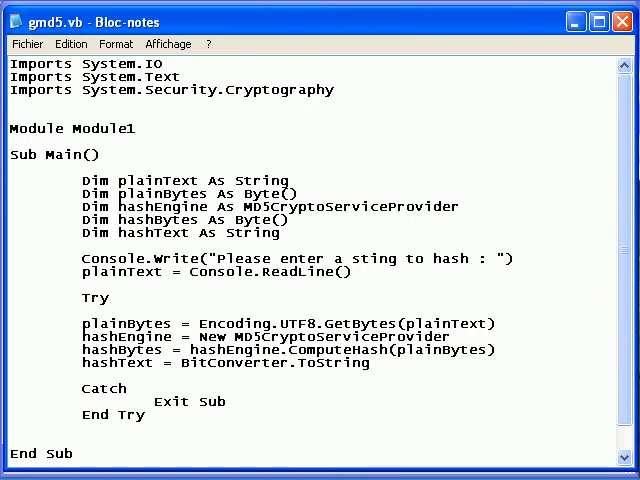
type("()")
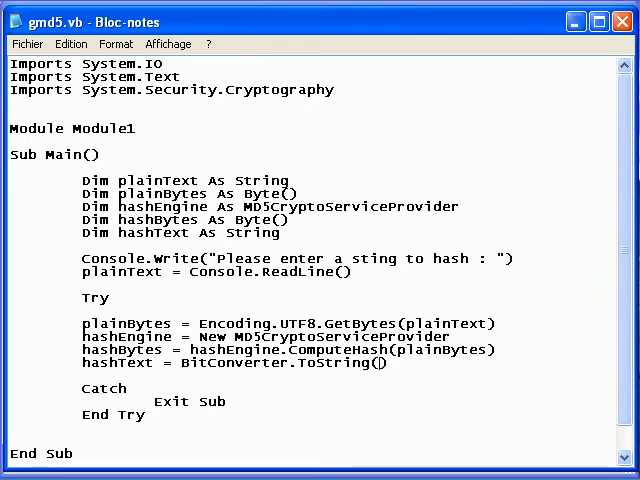
type("hashBytes")
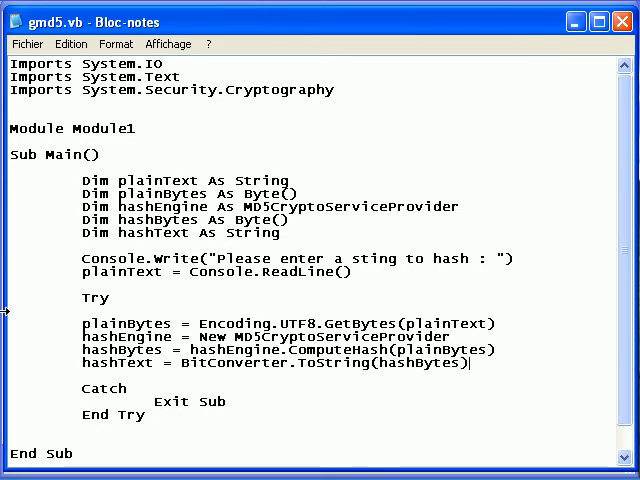
double_click(112, 364)
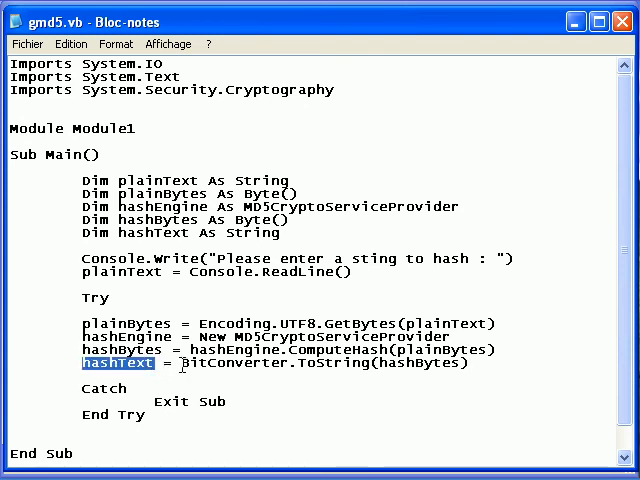
double_click(224, 364)
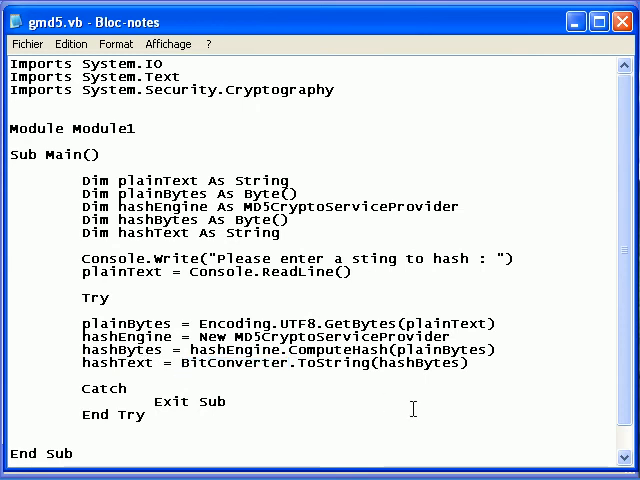
Wrap BitConverter.ToString(hashBytes) in Replace(..., "-", "") to strip the dashes
type("Replace (")
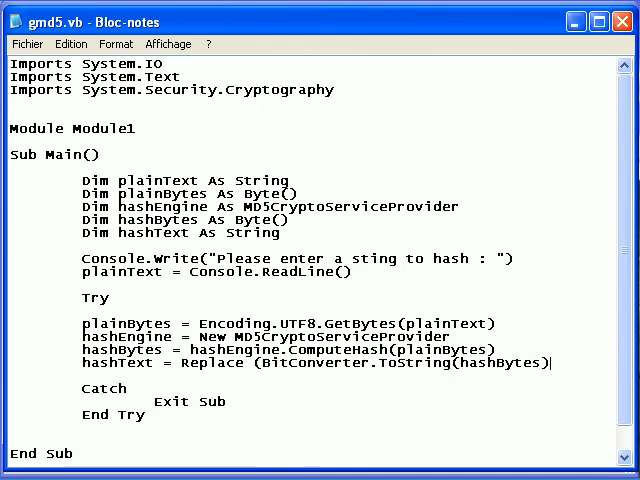
type(",")
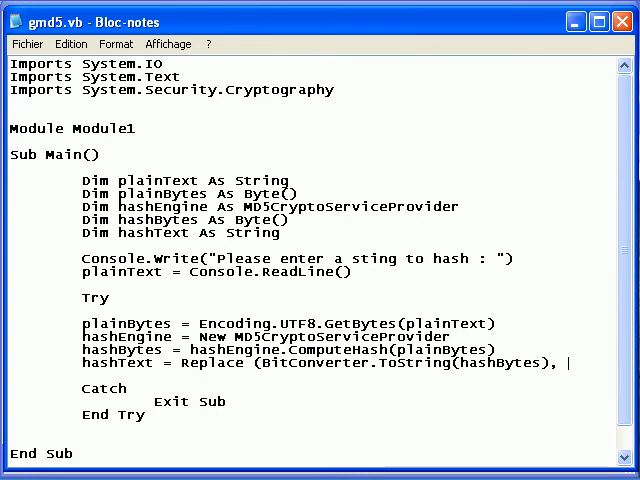
type("\"-\", \"\")")
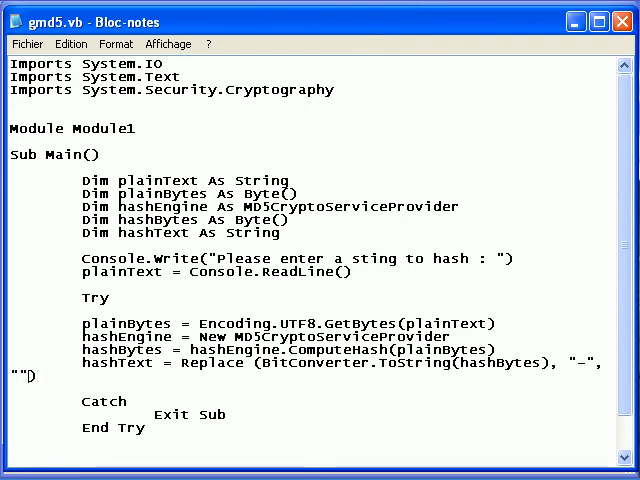
Add Console.Write("Your MD5 hash is : " & hashText) to print the hash
type("Console.")
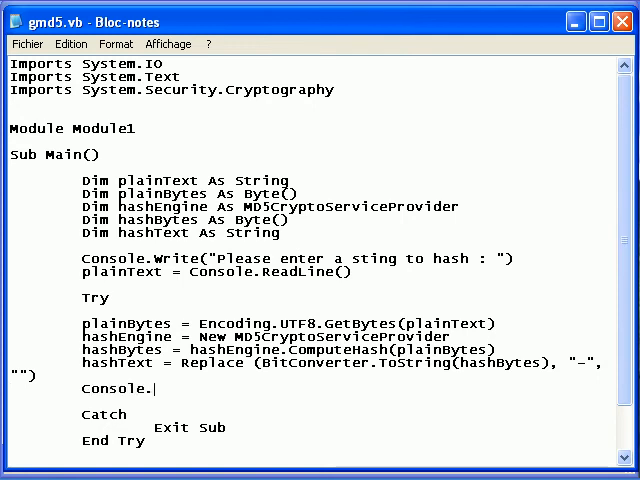
type("Write")
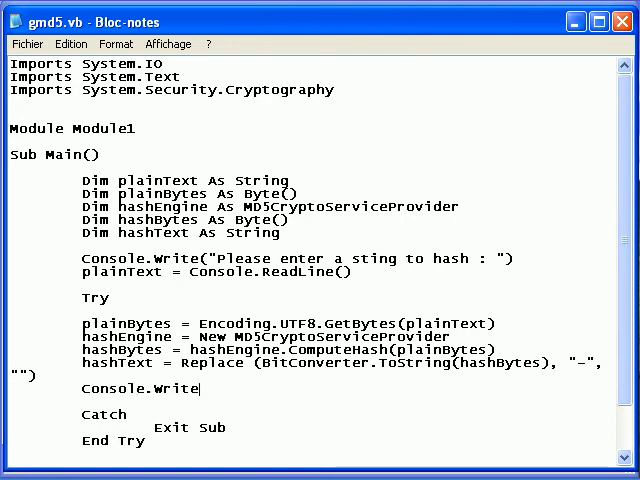
type("()")
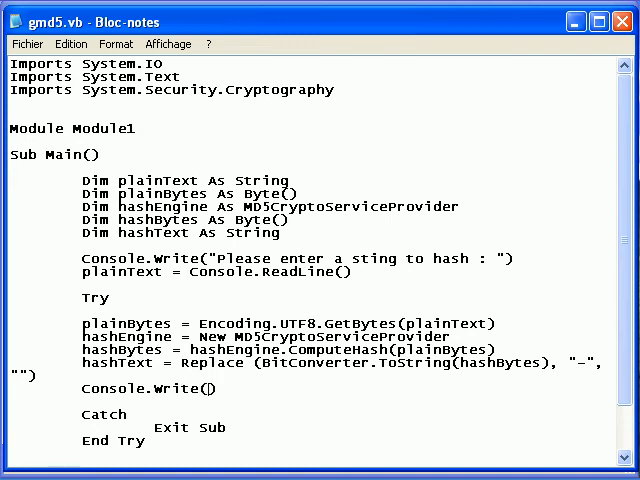
type("Your MD5 hash is : \" &")
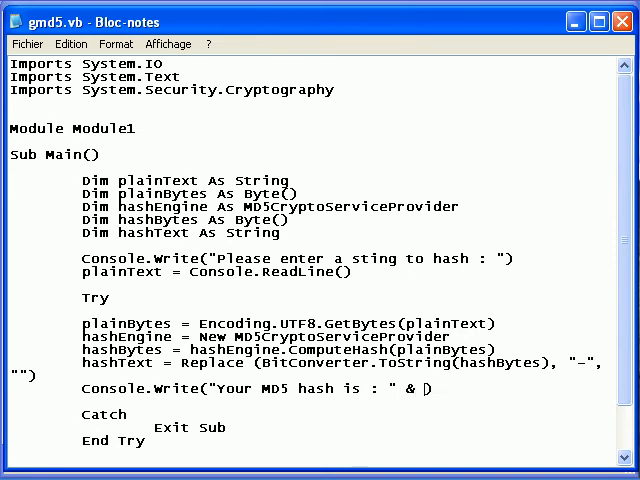
type("hash")
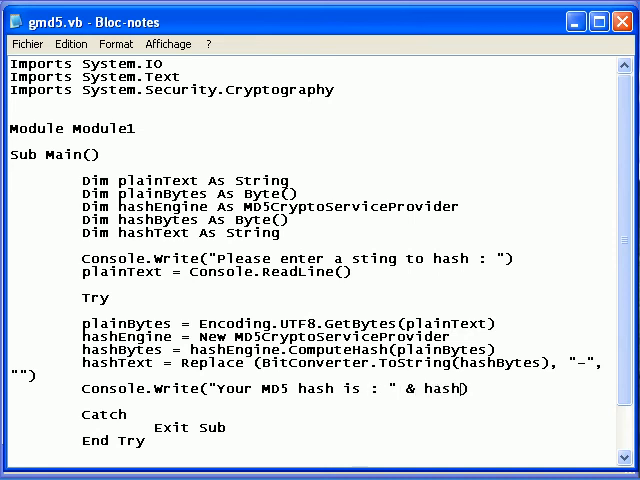
type("Text)")
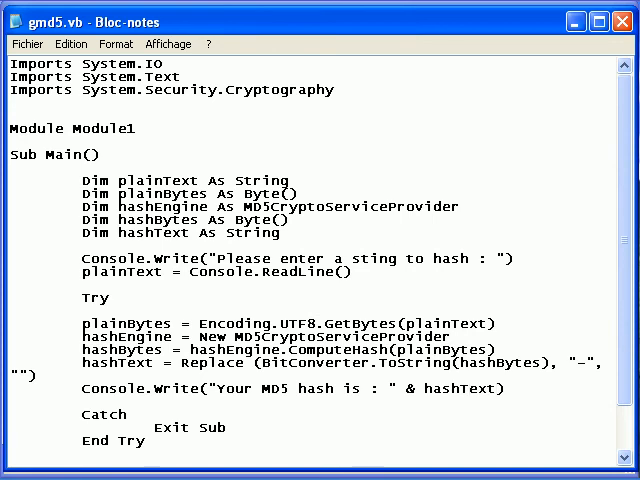
Run gmd5.exe after compiling and feed it the test string az to hash
scroll("down", 3)
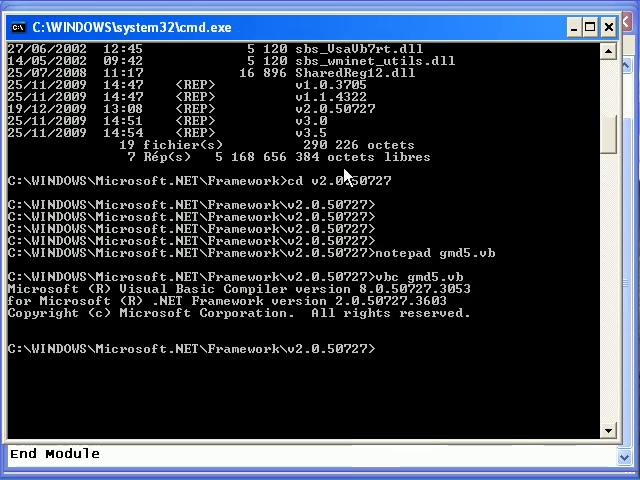
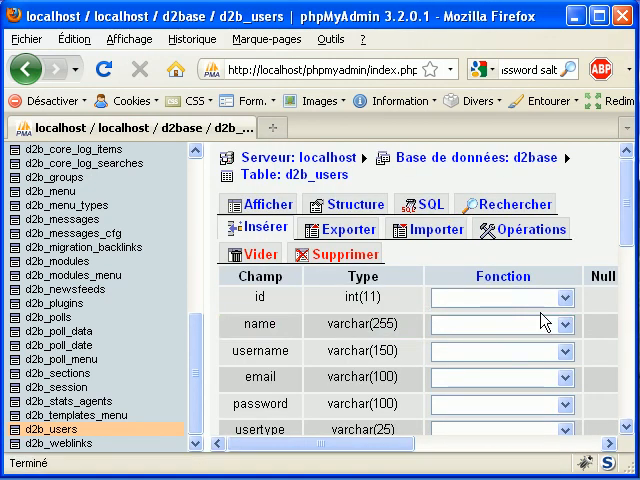
Select and copy the admin's stored password hash with salt from d2b_users
scroll("down", 3)
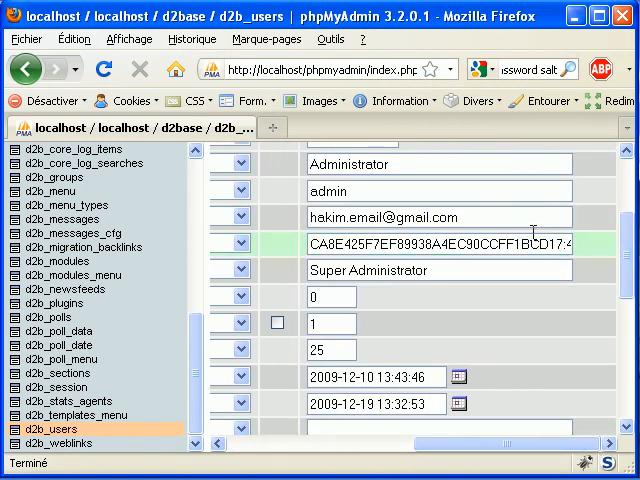
triple_click(420, 244)
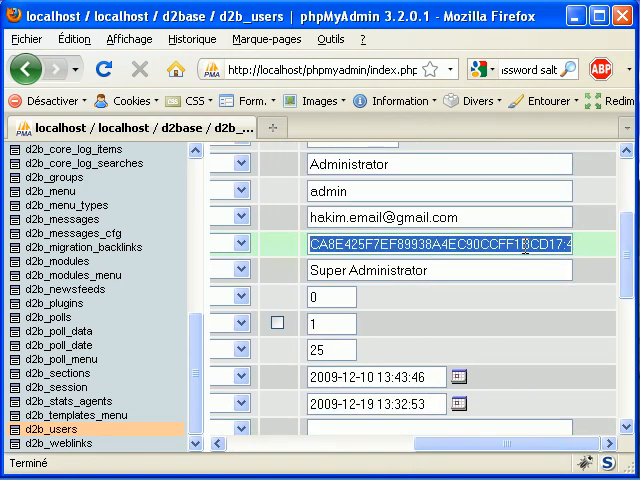
left_click(10, 476)
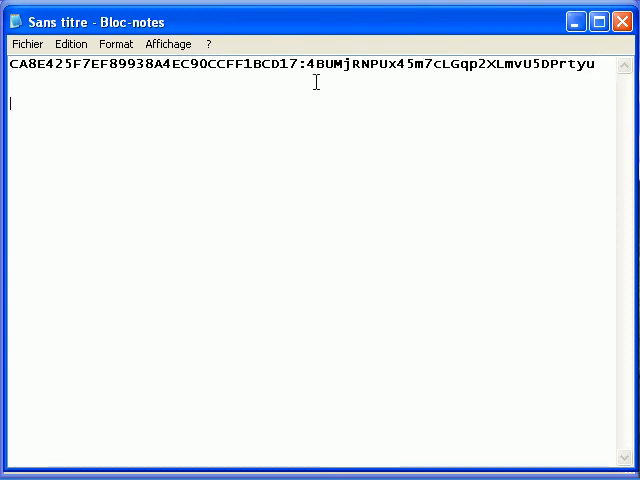
left_click_drag(312, 64, 594, 64)
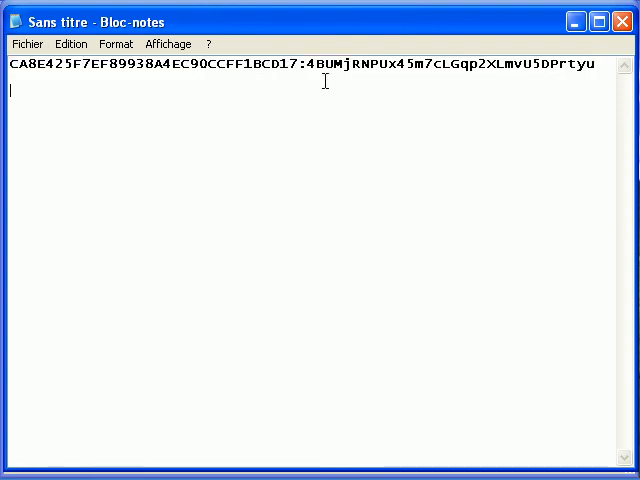
left_click_drag(314, 64, 592, 64)
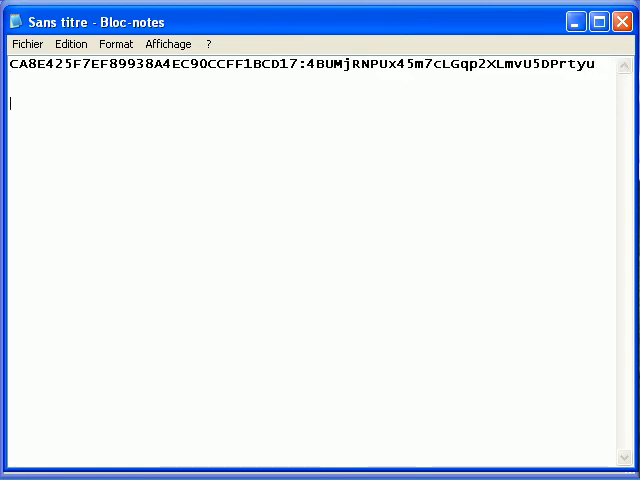
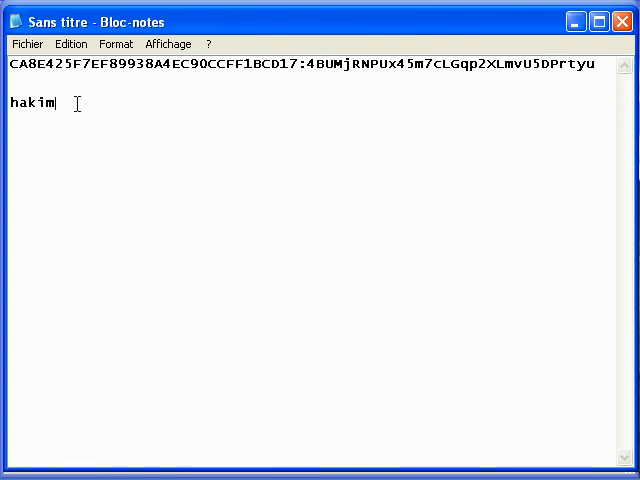
left_click_drag(312, 64, 600, 64)
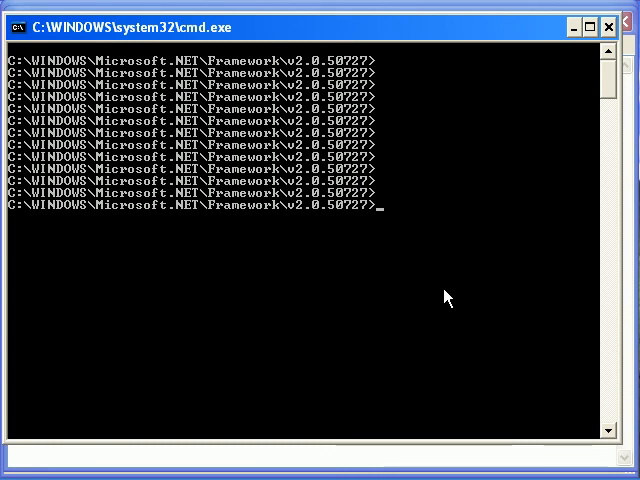
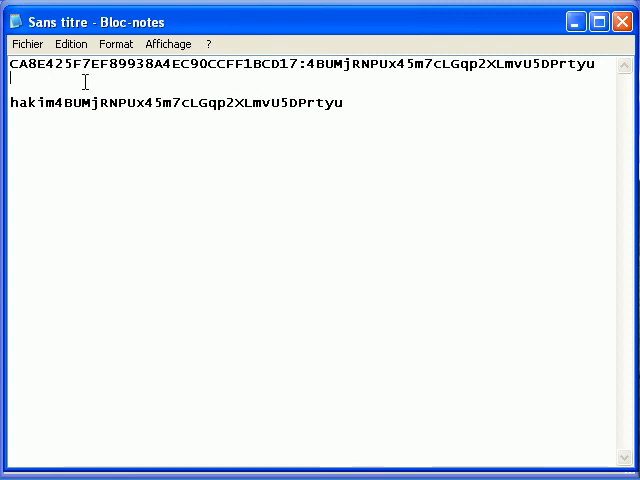
Paste the computed hash CA8E425F7EF89938A4EC90CCFF1BCD17 below the stored hash for comparison
type("CA8E425F7EF89938A4EC90CCFF1BCD17")
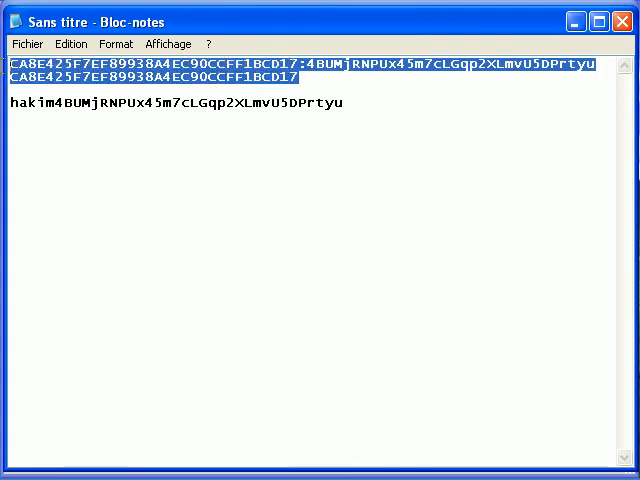
left_click(296, 122)
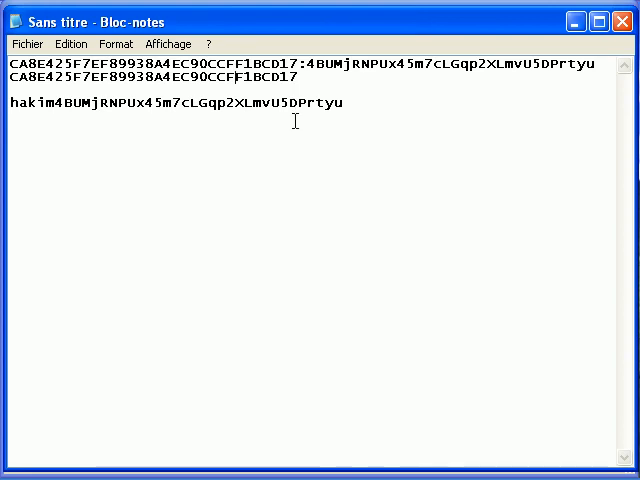